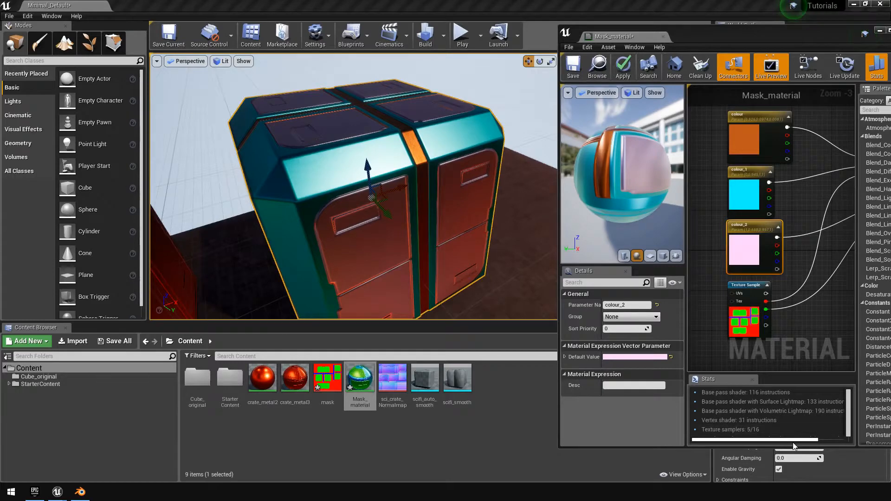
Step: Orbit around the crate and set colour_2's default value to yellow
drag(353, 199, 352, 171)
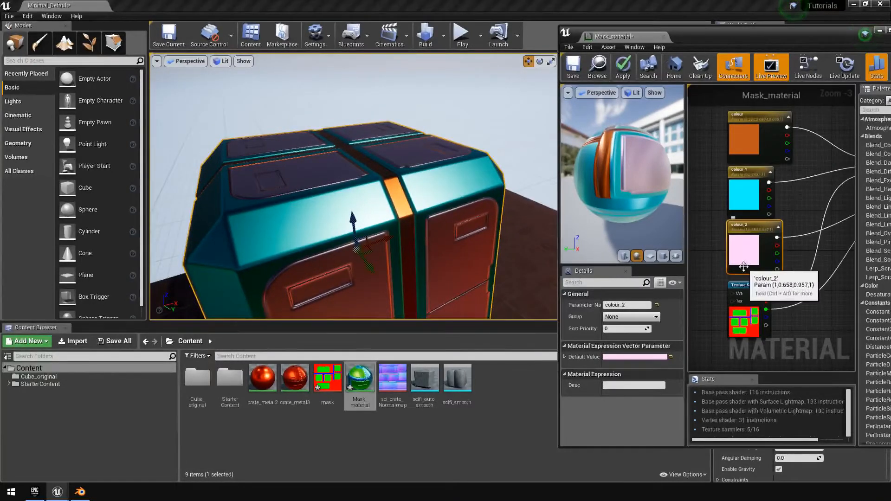
click(633, 357)
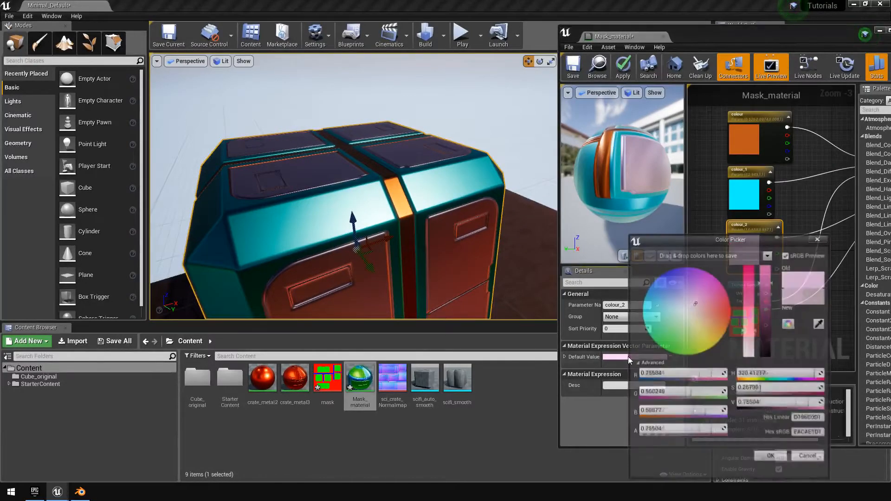
click(648, 316)
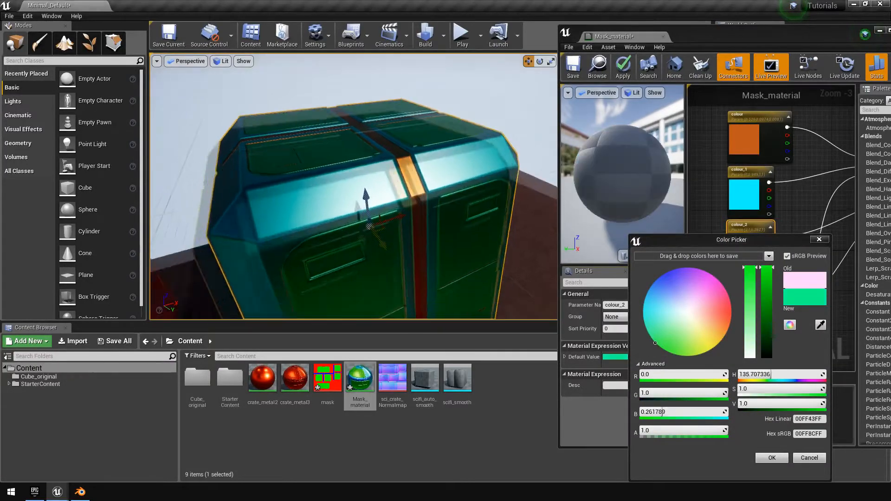
click(715, 349)
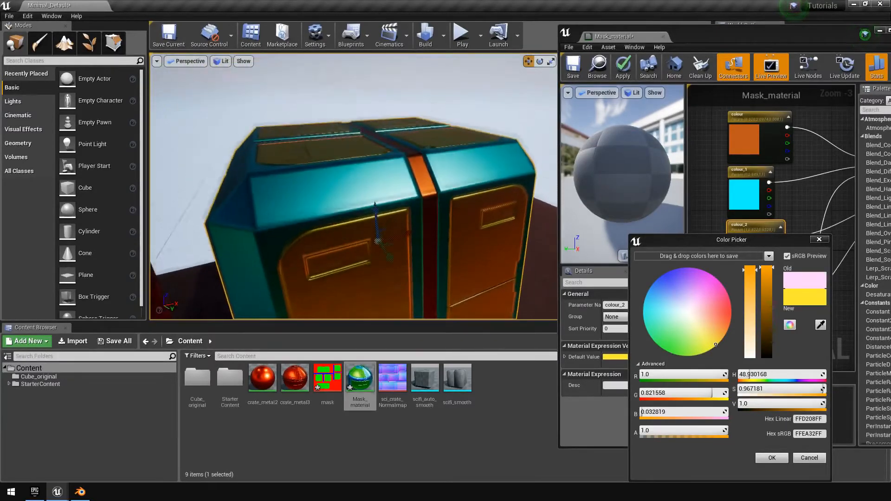
click(770, 458)
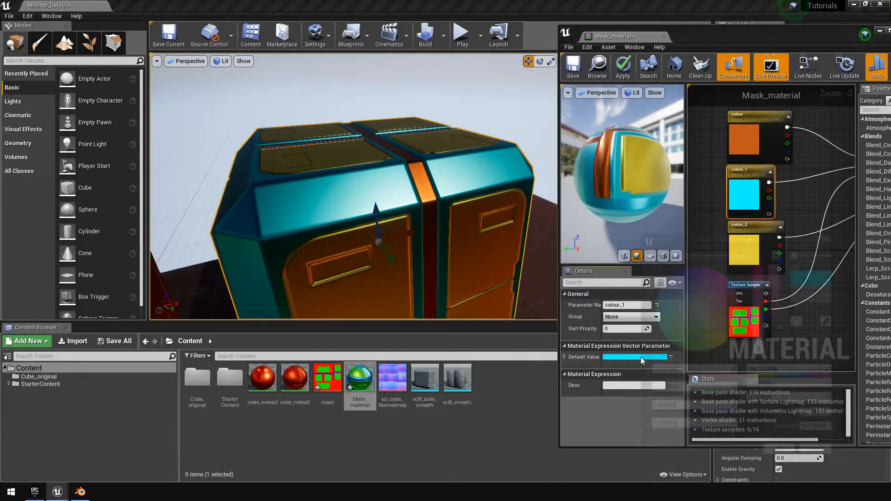
Step: Set colour_1 to magenta and start picking a teal hue for colour
click(635, 357)
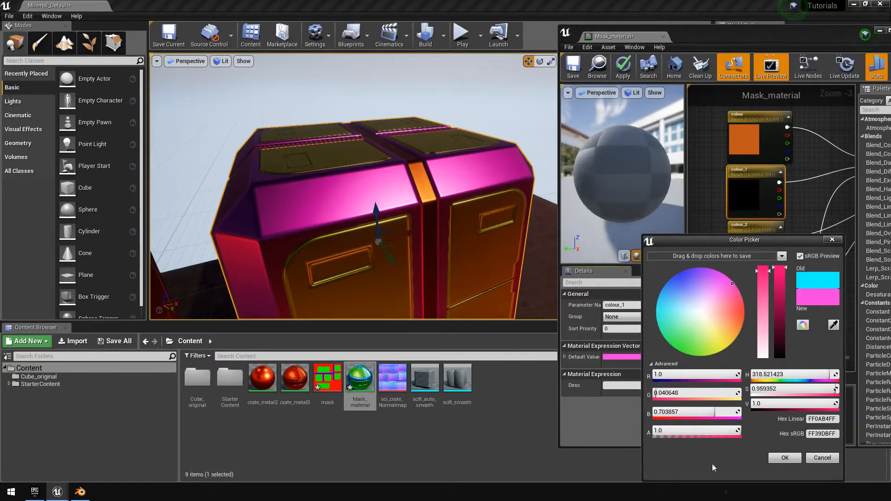
click(784, 457)
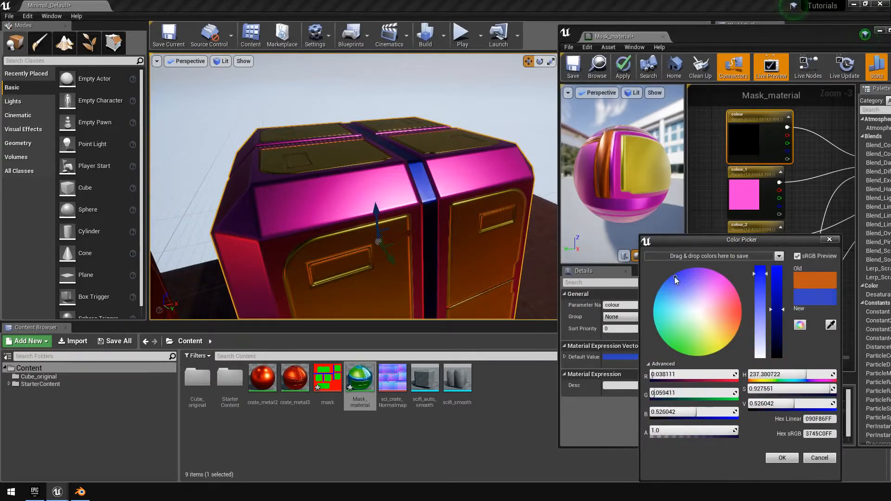
click(653, 316)
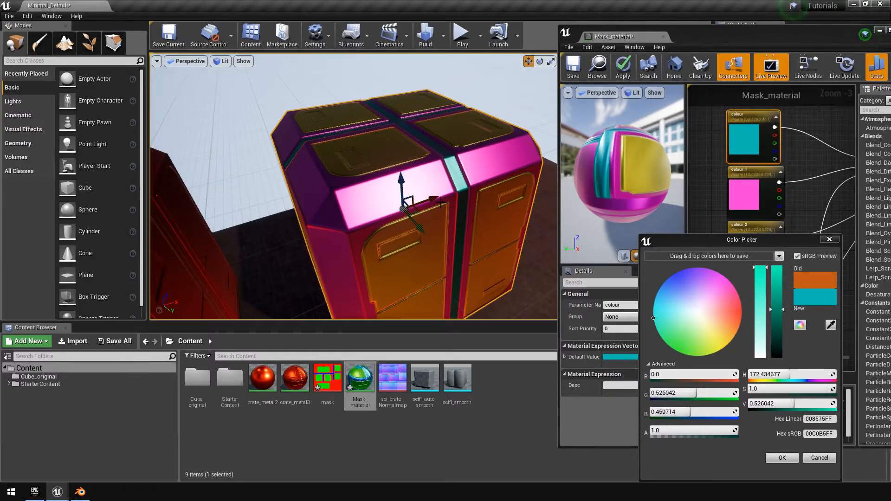
Step: In Blender, select the High_poly_detail parts and show their GREEN material settings
click(79, 492)
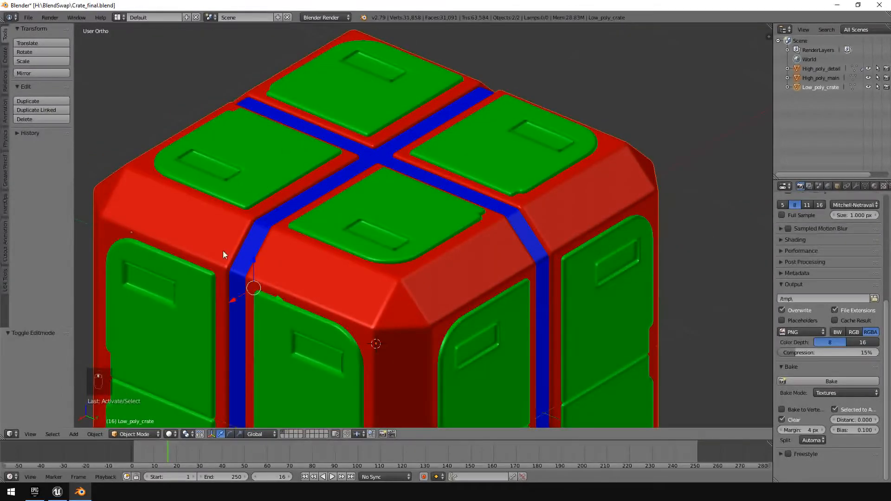
scroll(up, 3)
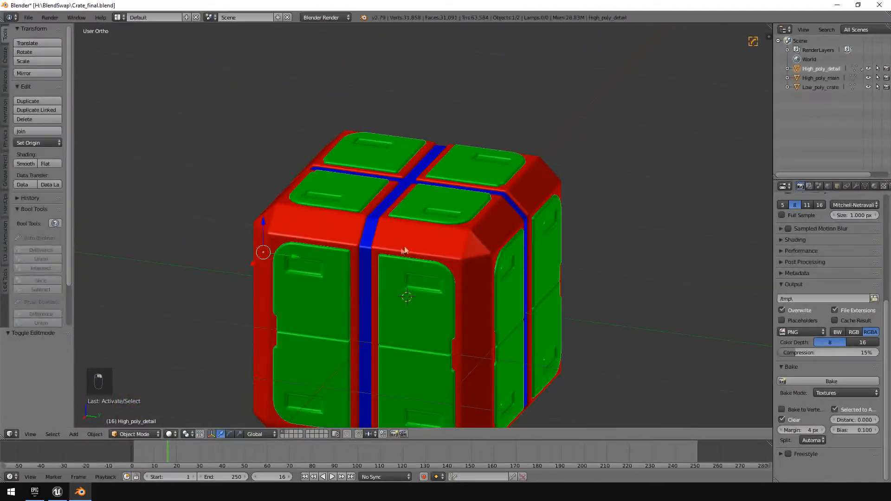
key(g)
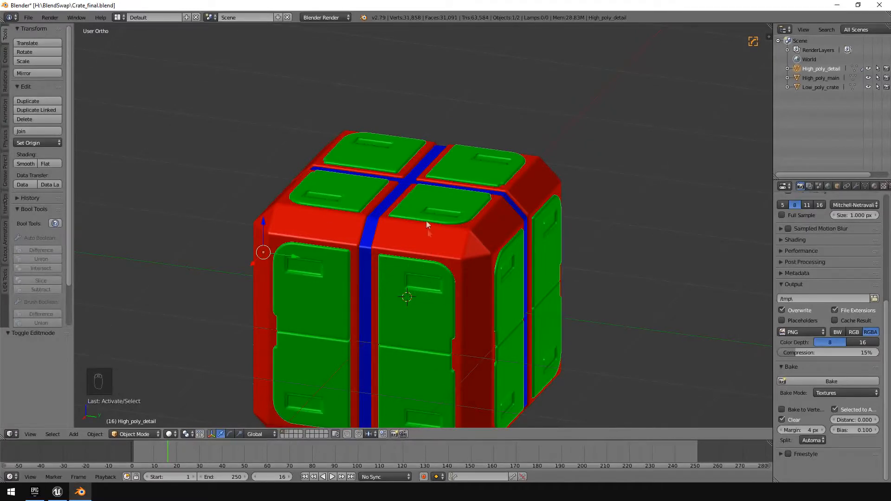
click(870, 186)
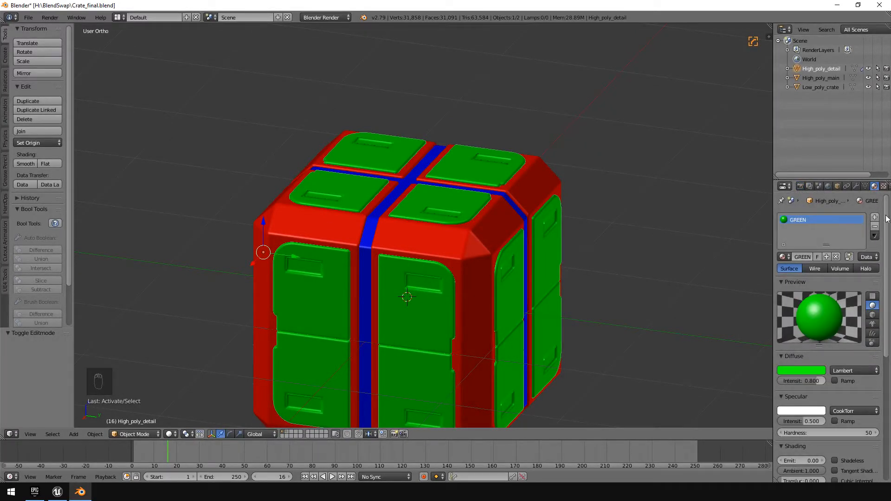
mouse_move(802, 370)
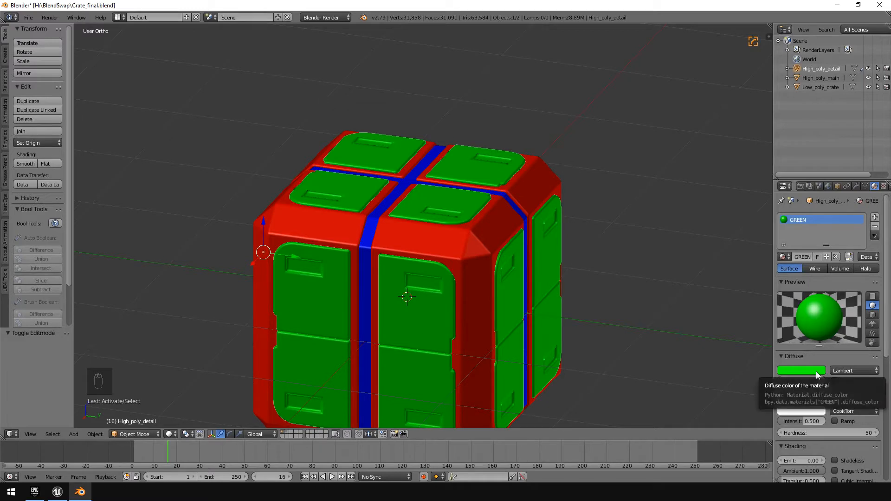
mouse_move(438, 228)
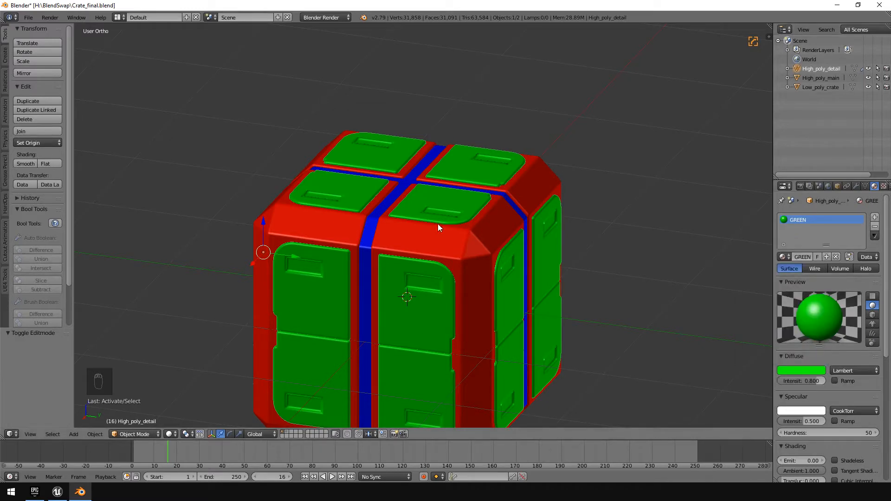
Step: Hide High_poly_detail, enter Edit Mode on the main crate body and select all faces
key(h)
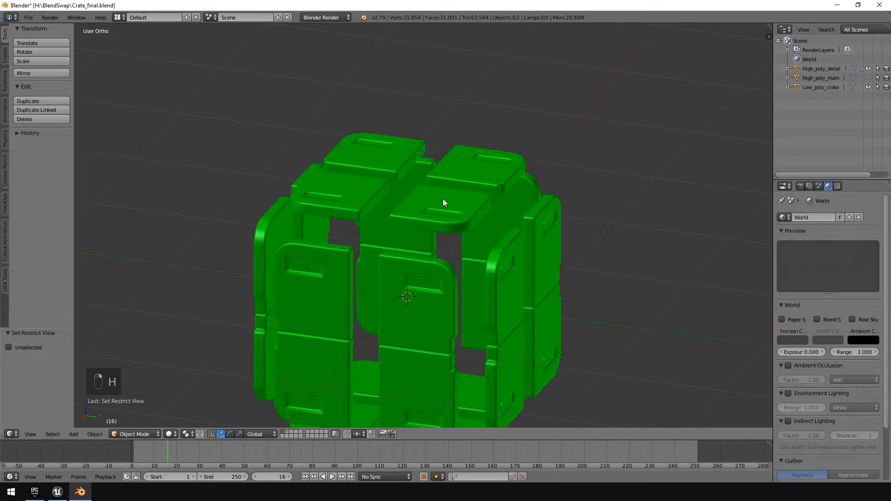
key(alt+h)
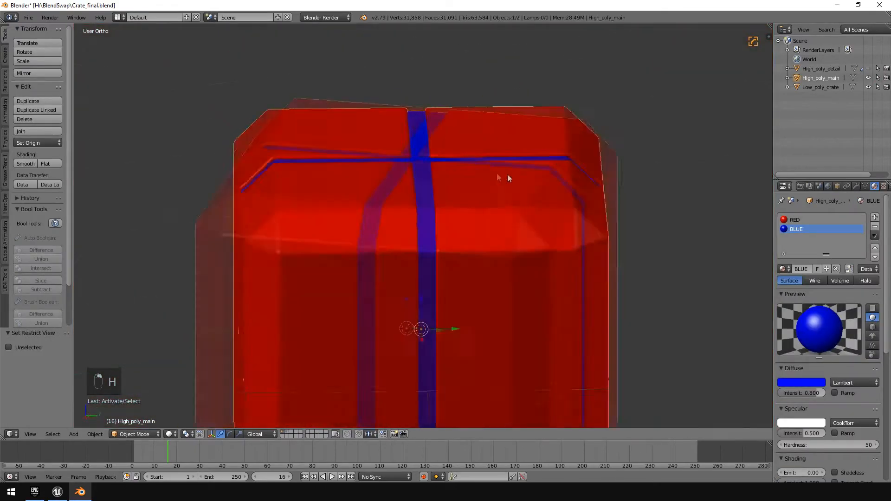
key(Tab)
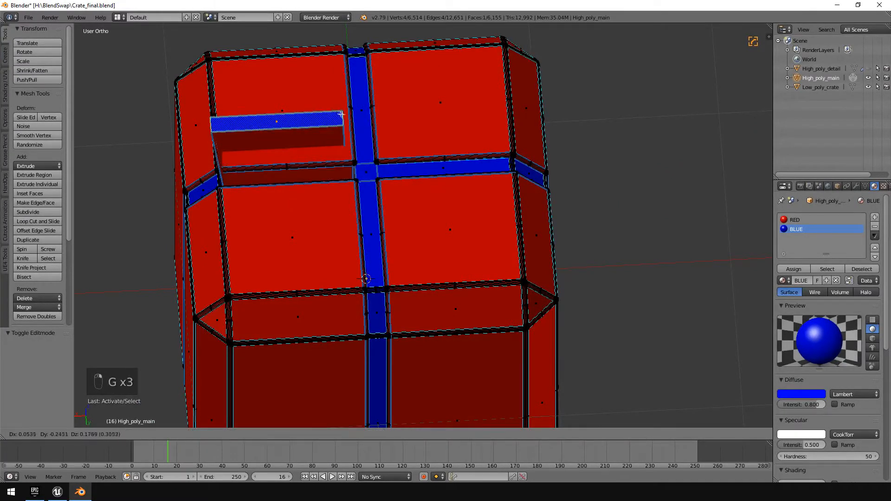
key(a)
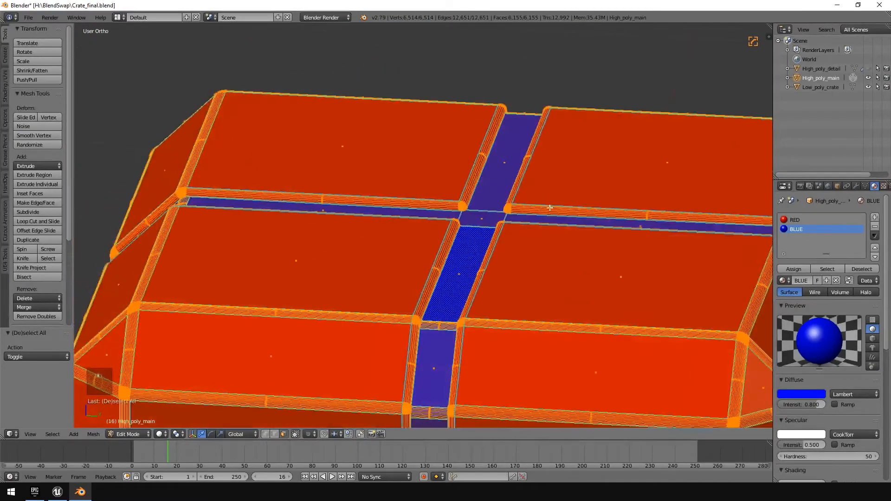
Step: Add a third material slot to the main body with a new material named Green
key(Tab)
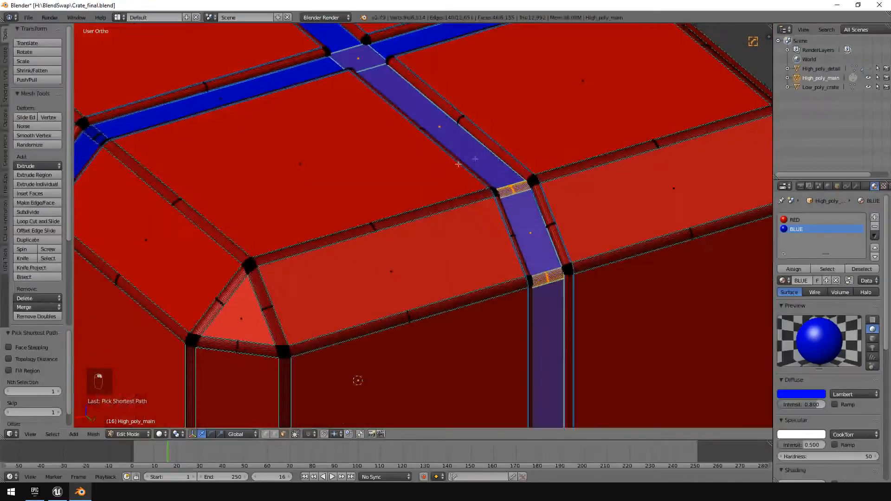
click(882, 216)
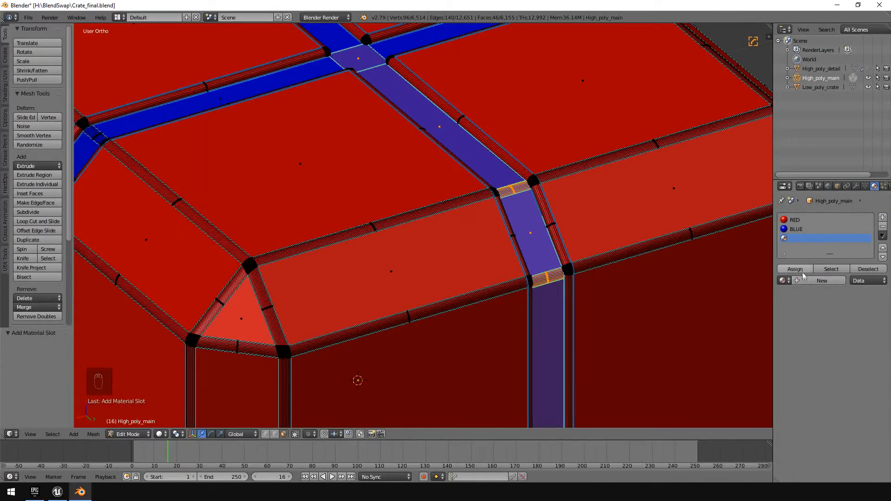
click(821, 280)
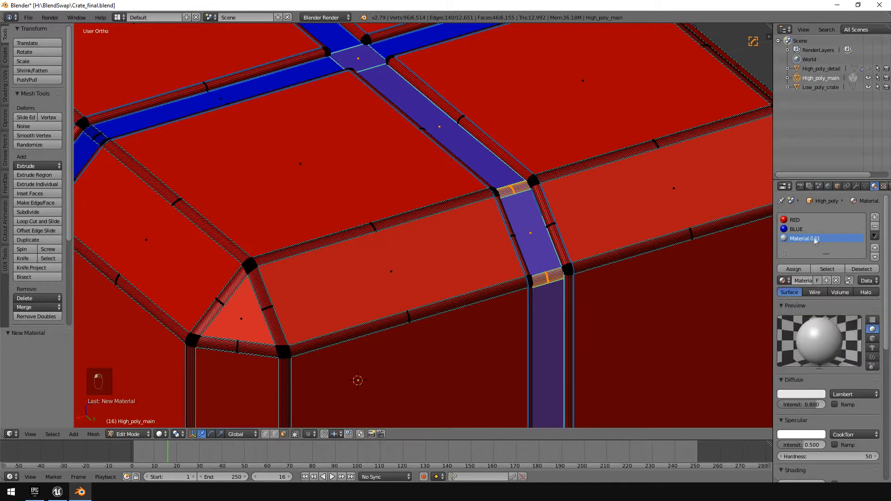
double_click(805, 238)
text(gdfgd)
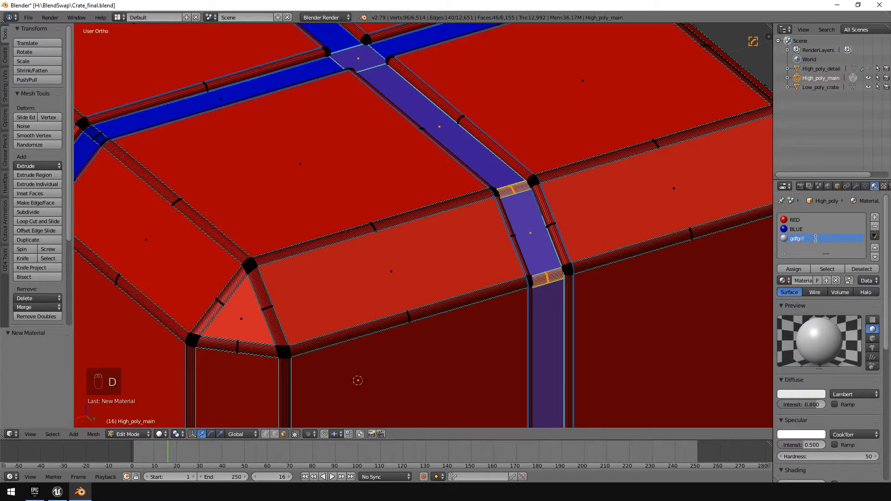
text(Grr)
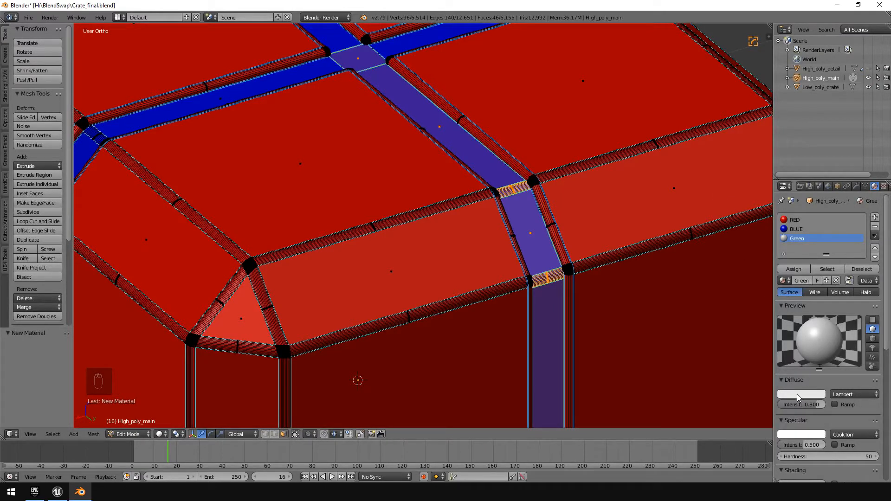
Step: Make the Green material green and assign it to the chosen strip faces
click(801, 394)
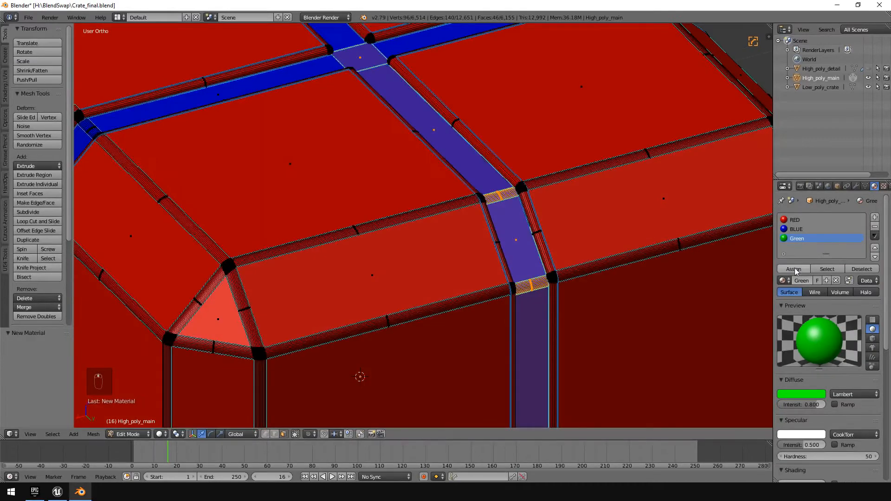
click(792, 269)
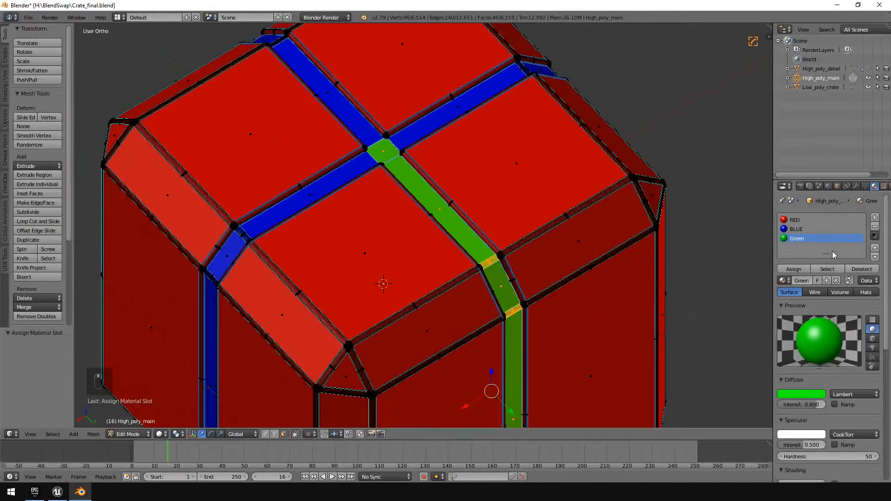
click(802, 228)
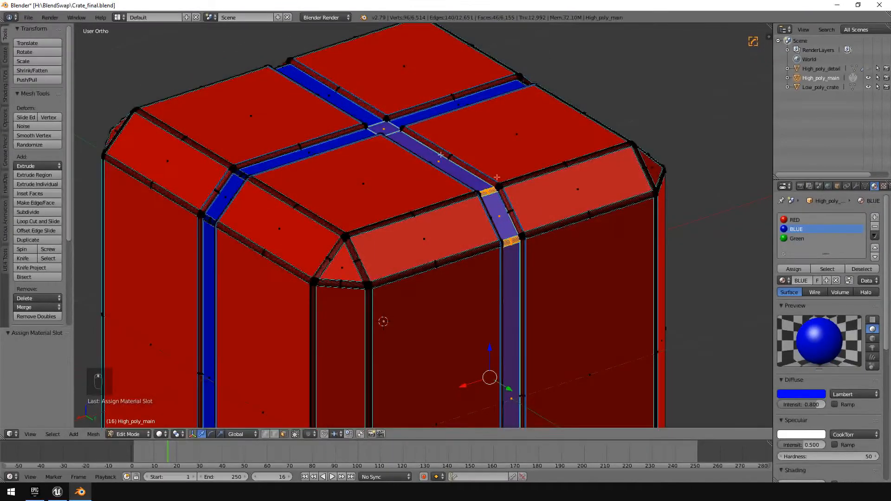
Step: Finish the body's face materials, return to Object Mode, unhide the detail mesh and deselect all
click(797, 238)
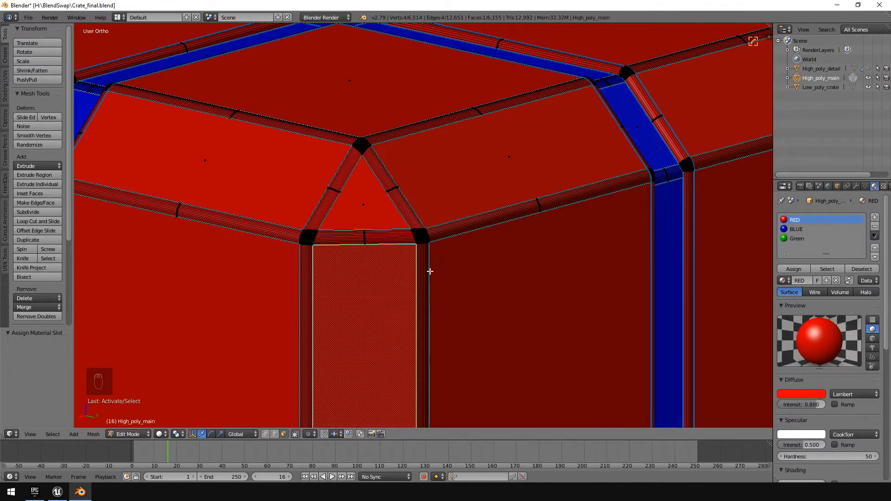
key(Tab)
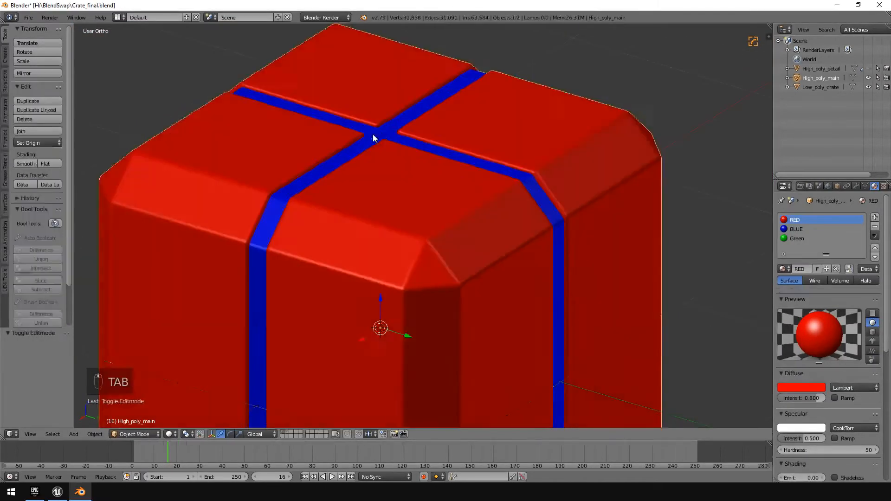
key(alt+h)
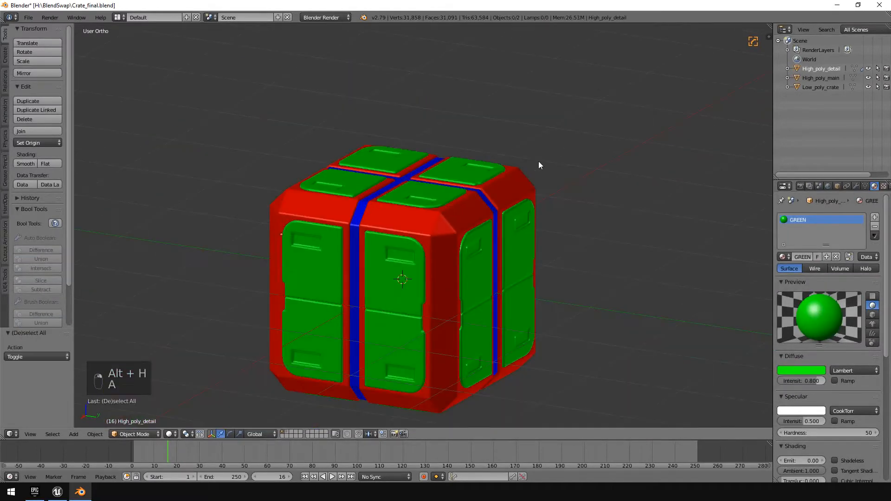
key(a)
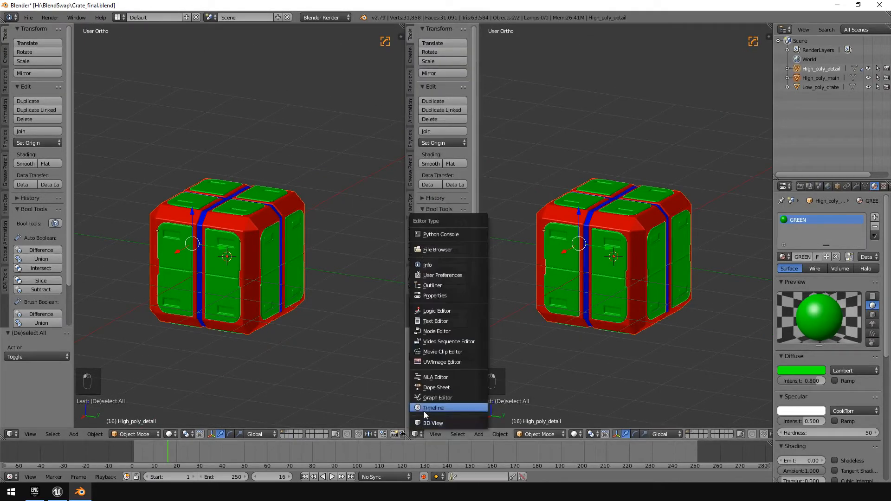
Step: Turn the second view into the UV/Image Editor and check the low-poly crate's UVs
click(441, 362)
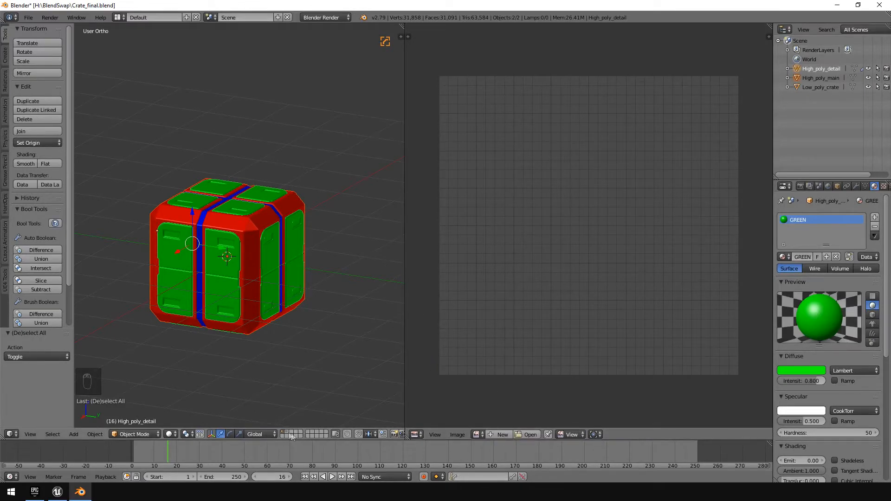
key(Tab)
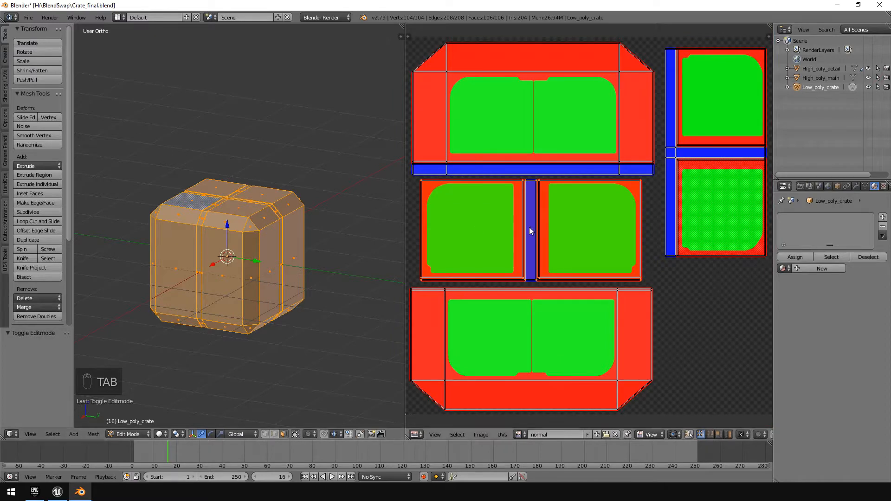
key(Tab)
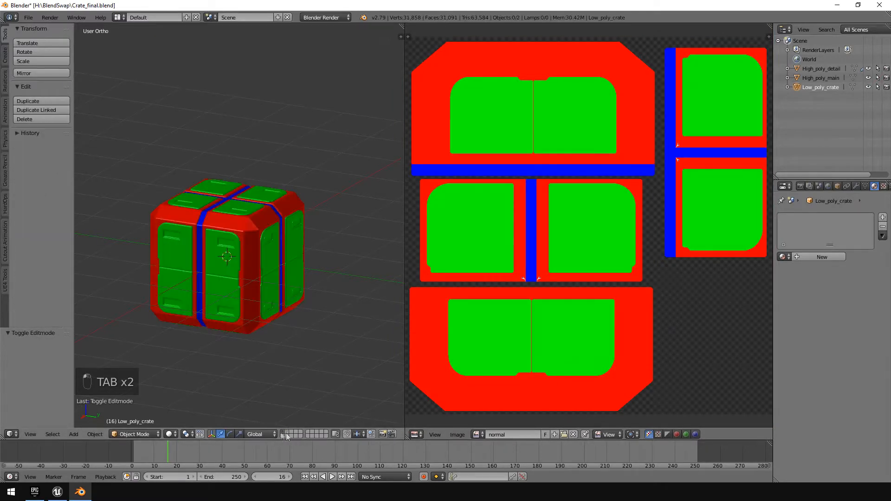
Step: Select the high-poly crate meshes, then add Low_poly_crate as the active object
key(a)
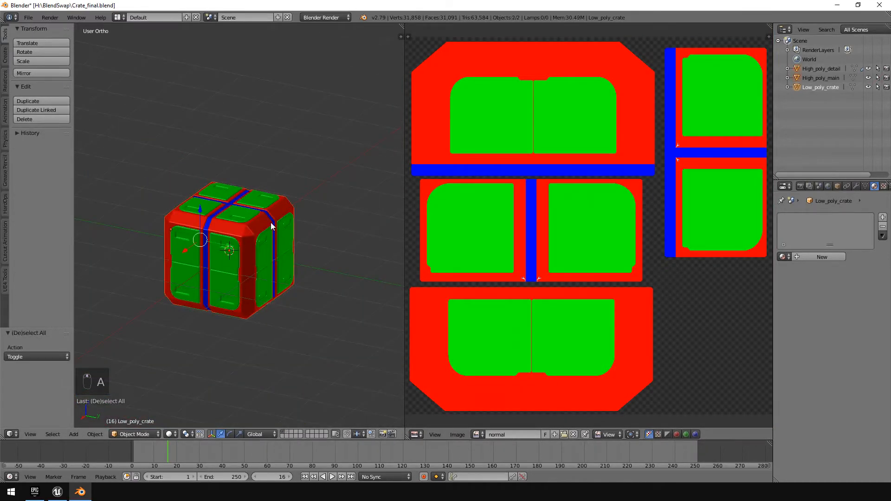
key(a)
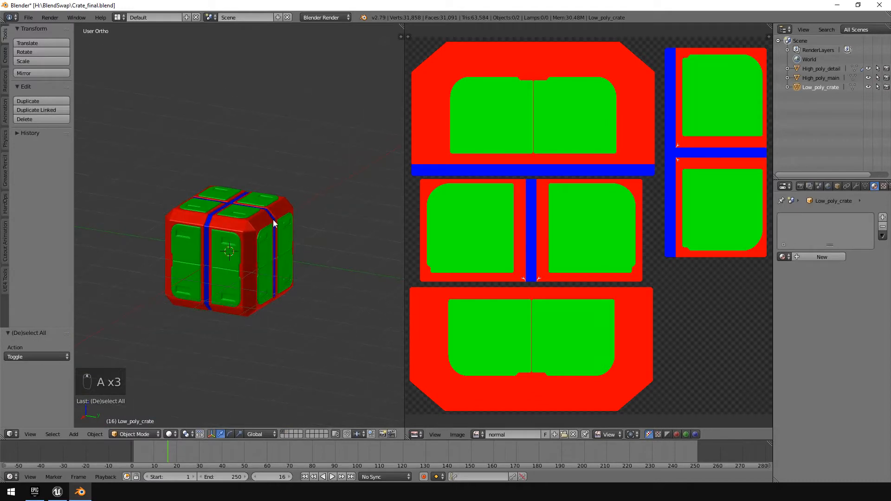
mouse_move(334, 183)
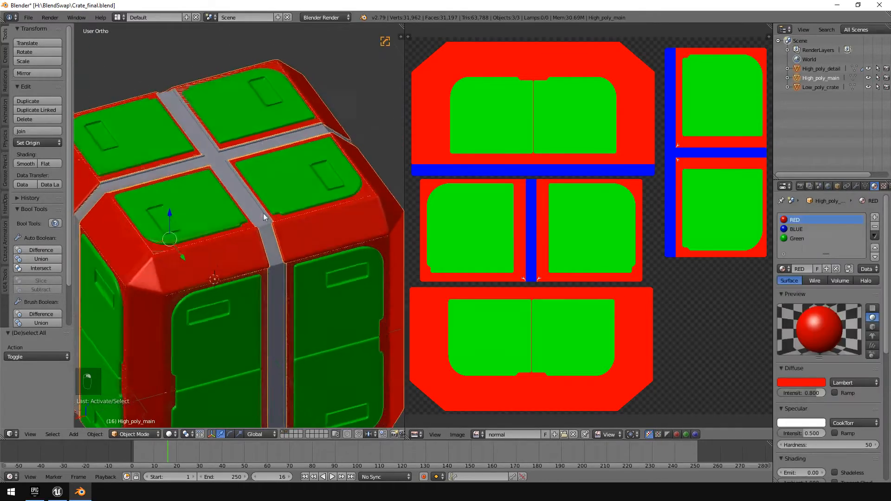
drag(264, 216, 208, 180)
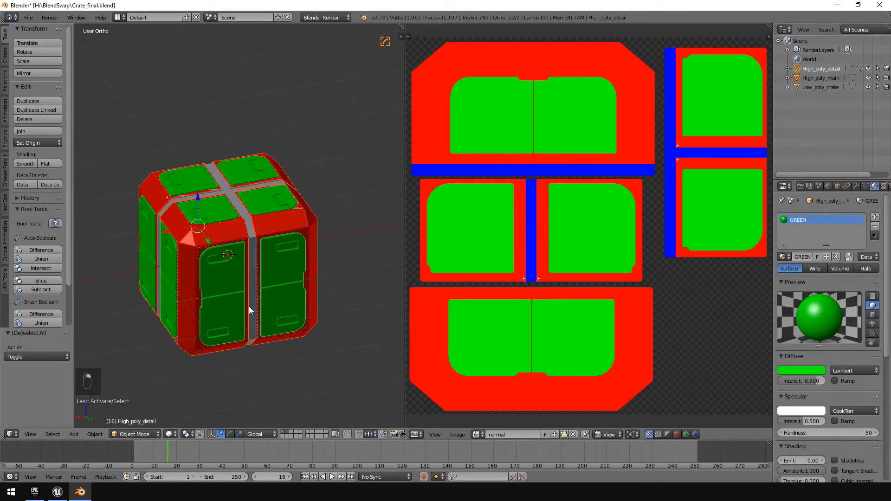
key(g)
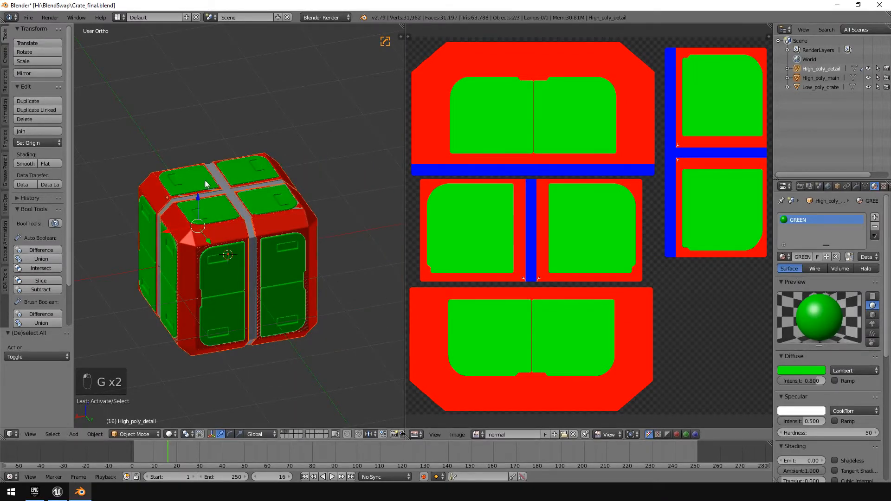
click(820, 87)
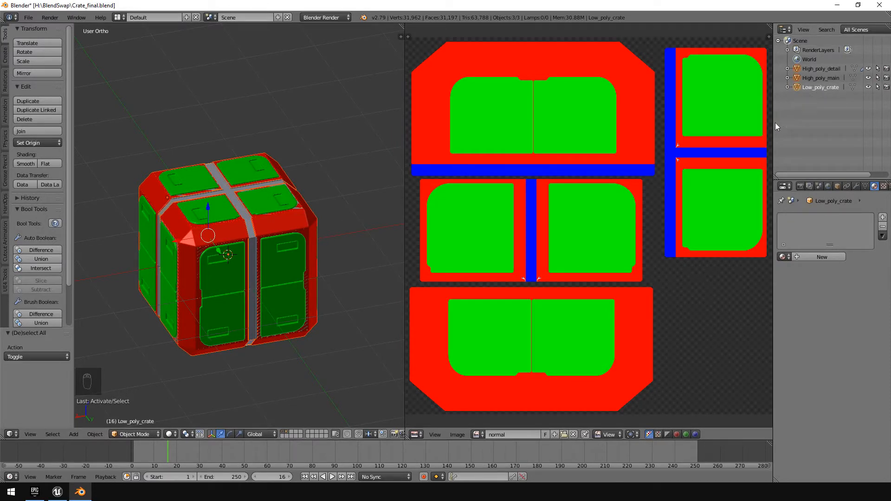
mouse_move(800, 185)
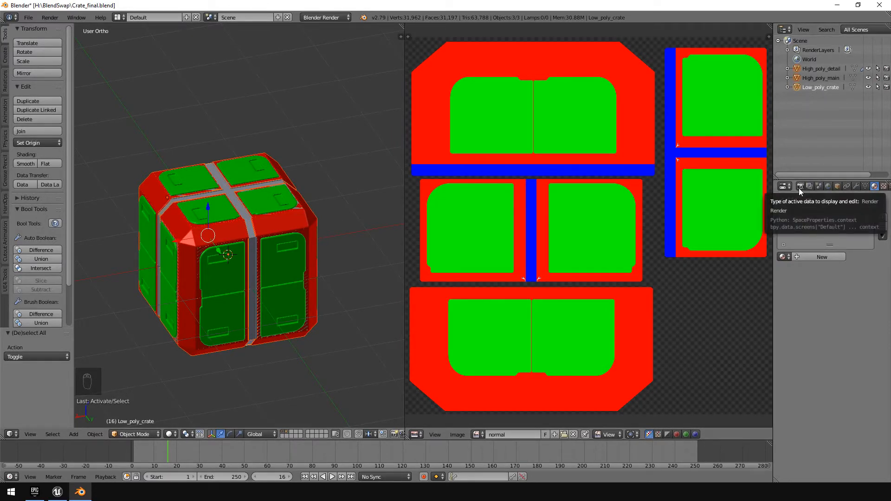
Step: In Render properties, set Bake Mode to Textures and Bias to 0.100
click(784, 186)
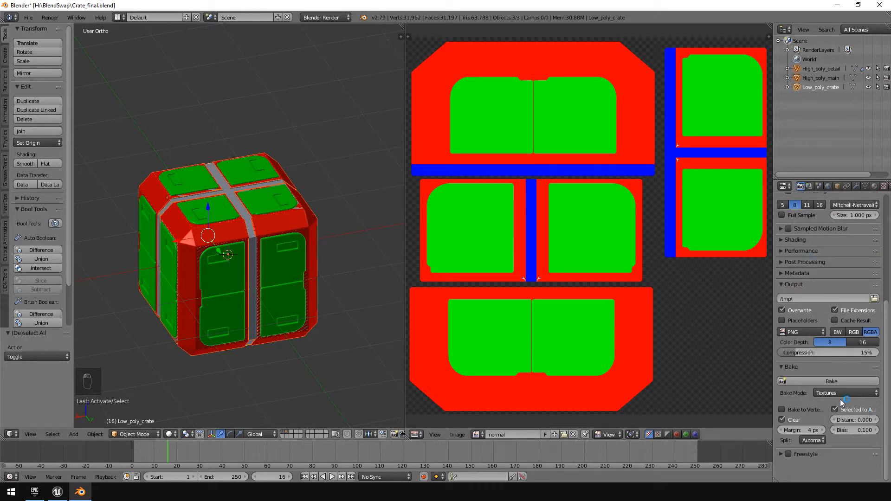
click(844, 393)
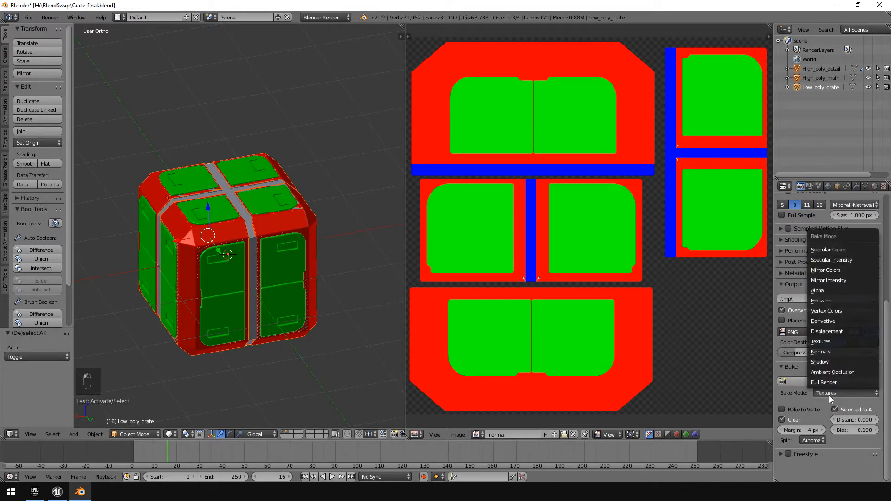
mouse_move(819, 362)
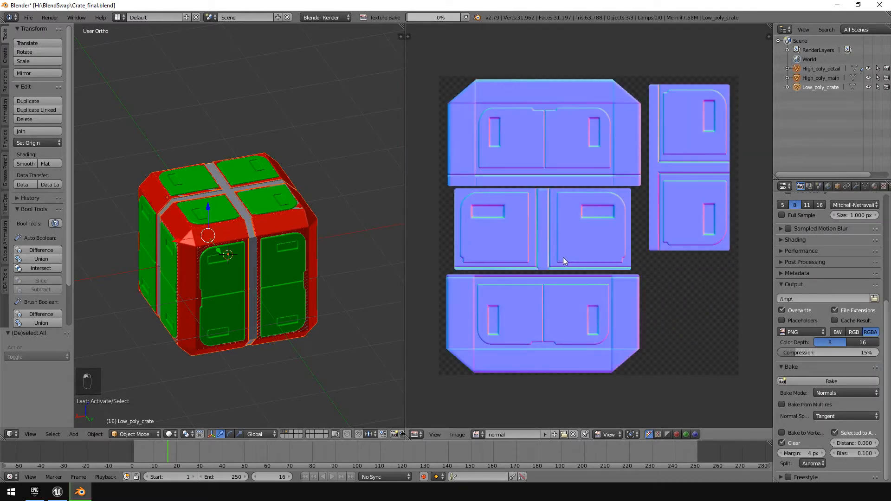
click(845, 392)
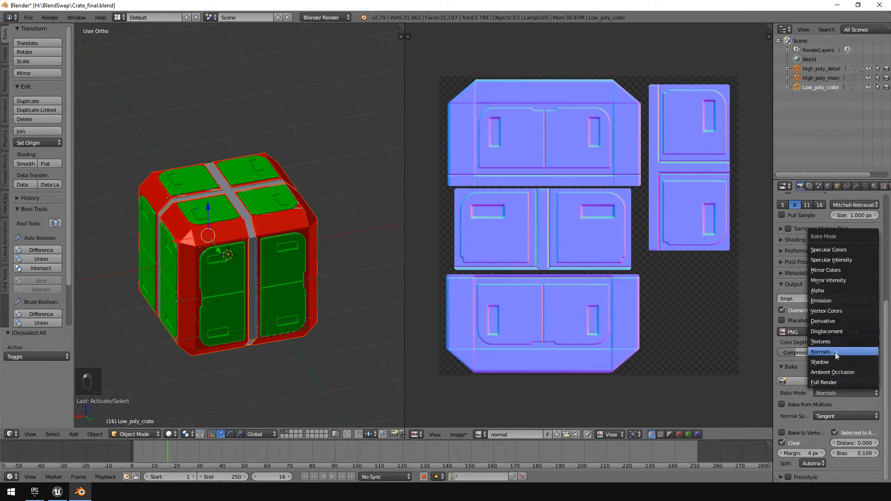
click(821, 342)
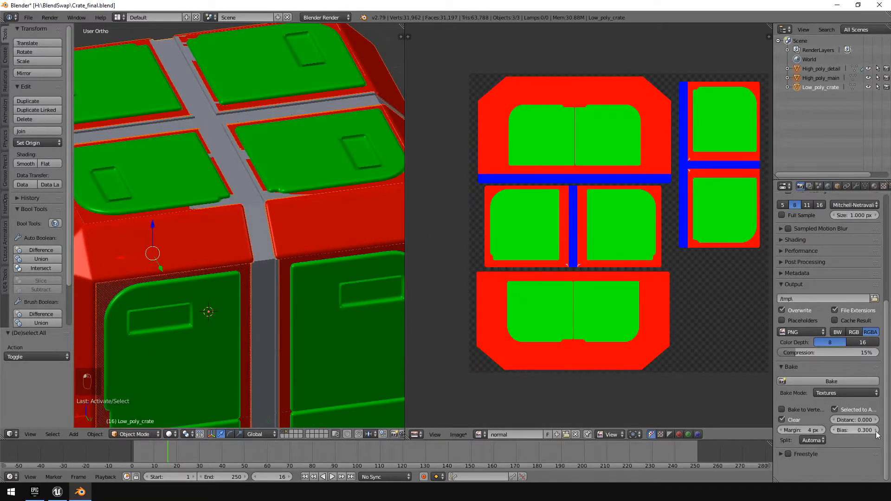
click(829, 381)
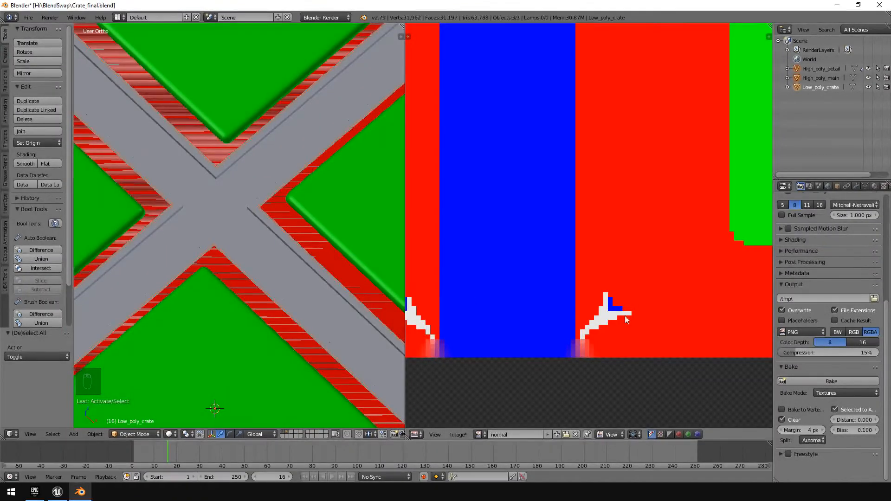
mouse_move(614, 274)
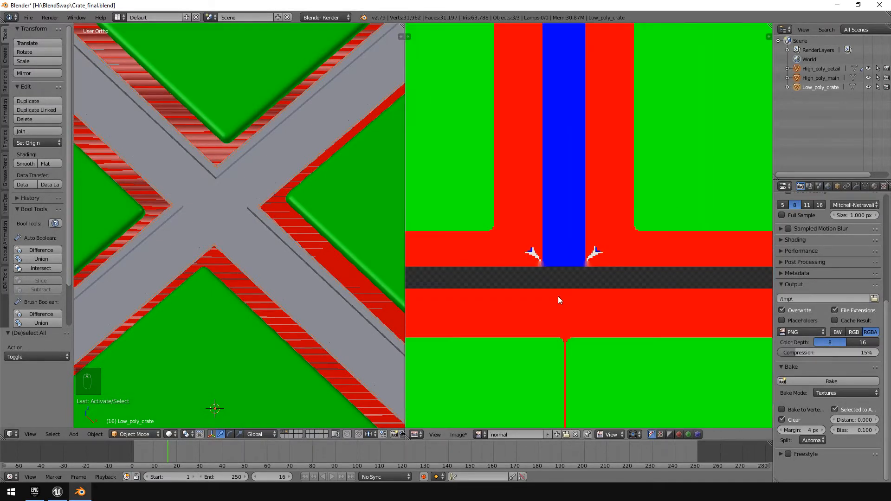
mouse_move(500, 252)
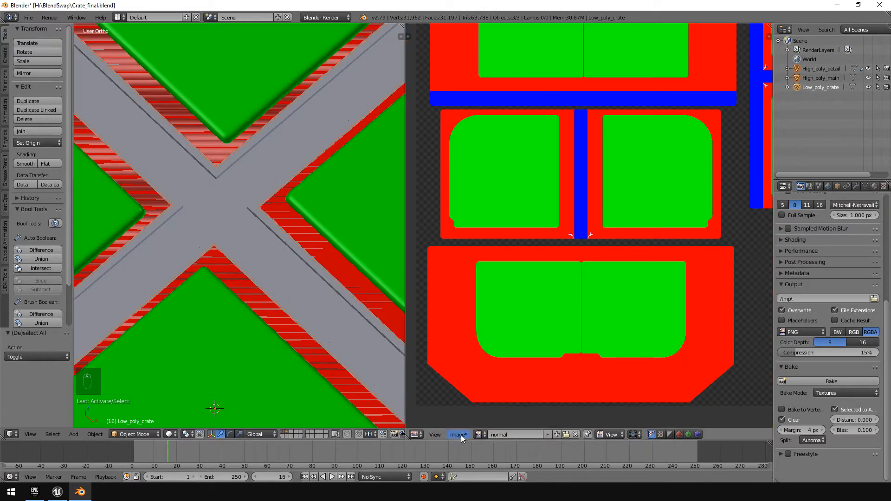
Step: Save the baked image over the existing mask.png file
click(458, 435)
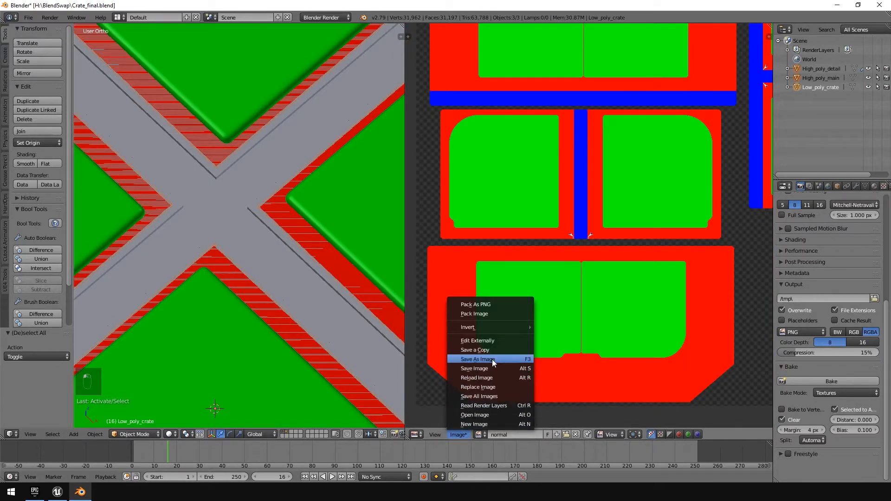
click(477, 358)
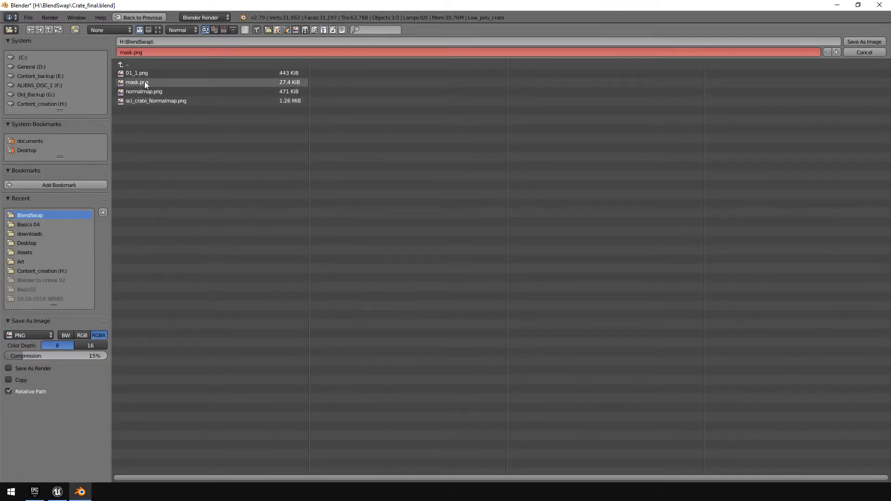
click(864, 51)
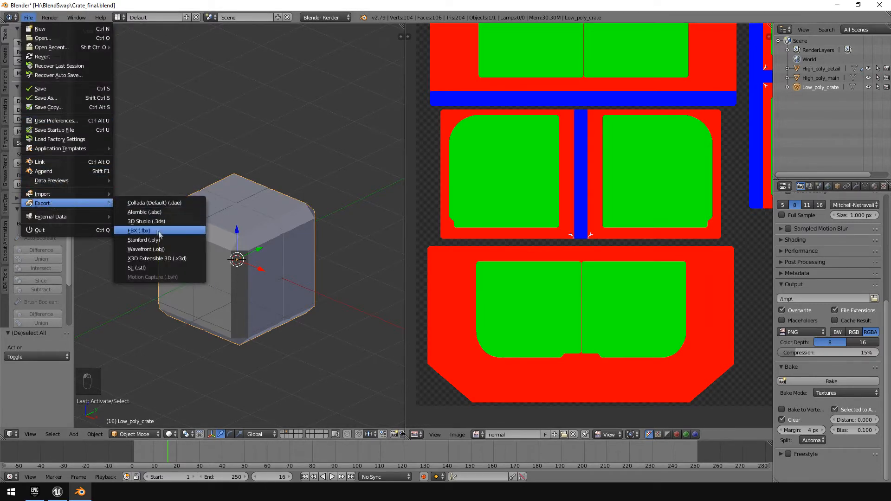
Step: Export the selected crate as Crate_final.fbx with Selected Objects and Edge smoothing
click(139, 230)
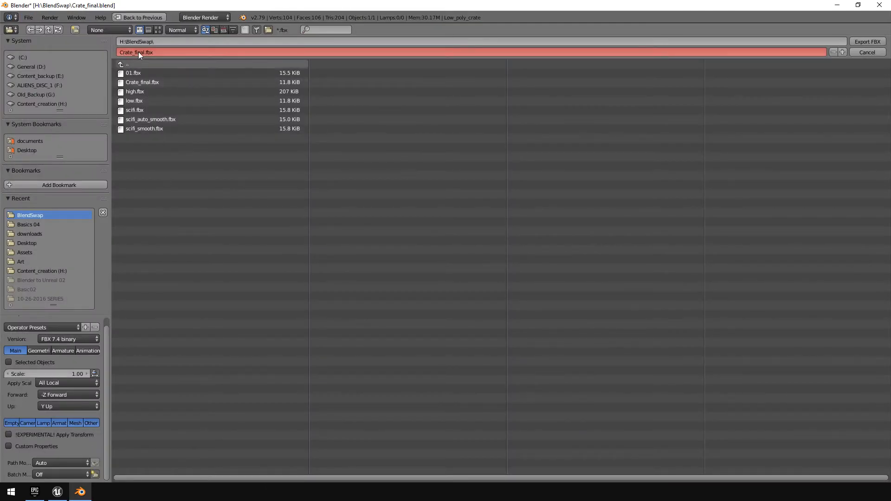
mouse_move(9, 366)
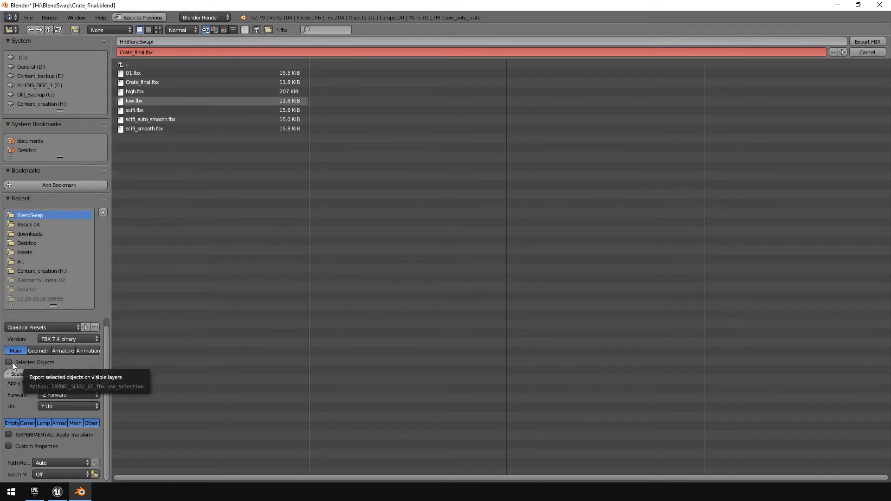
click(38, 351)
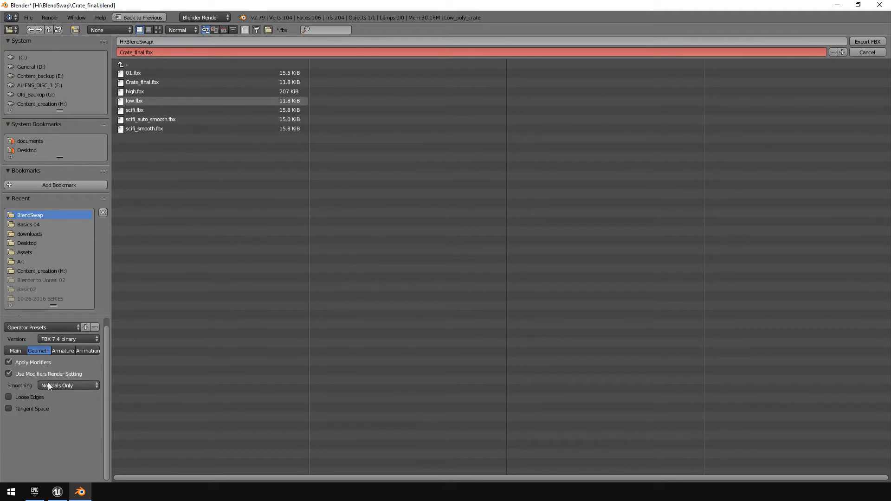
click(68, 386)
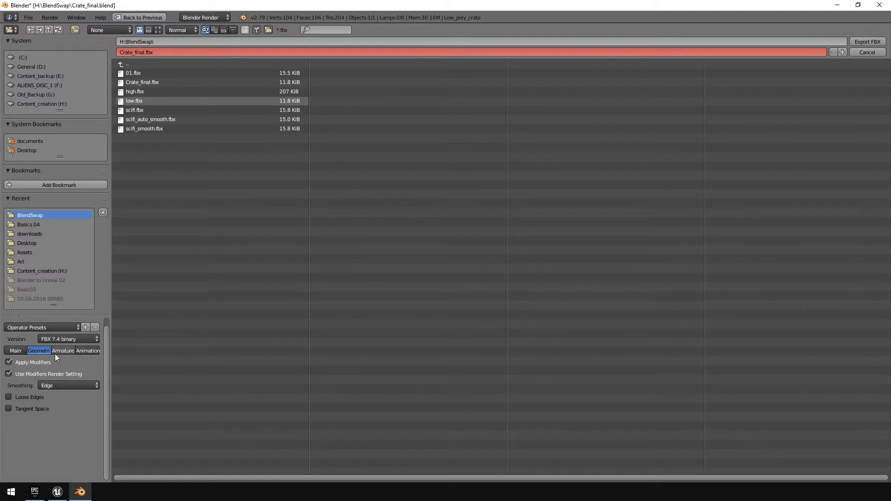
click(63, 351)
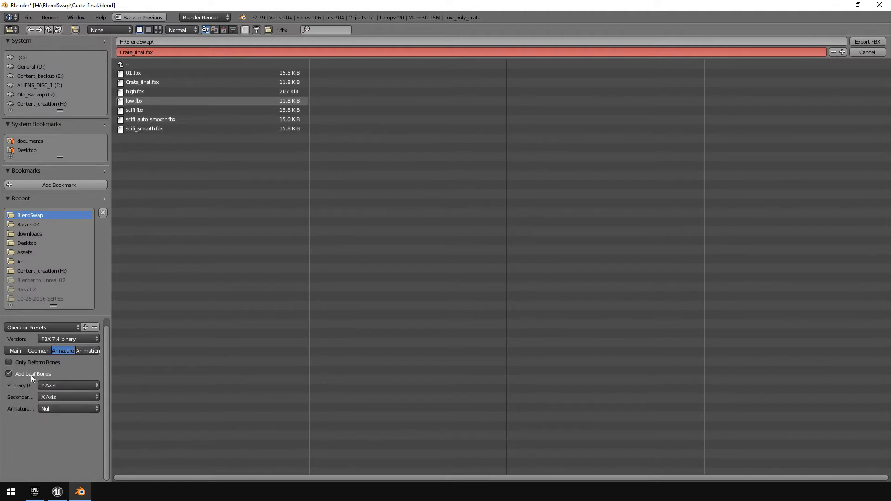
click(15, 351)
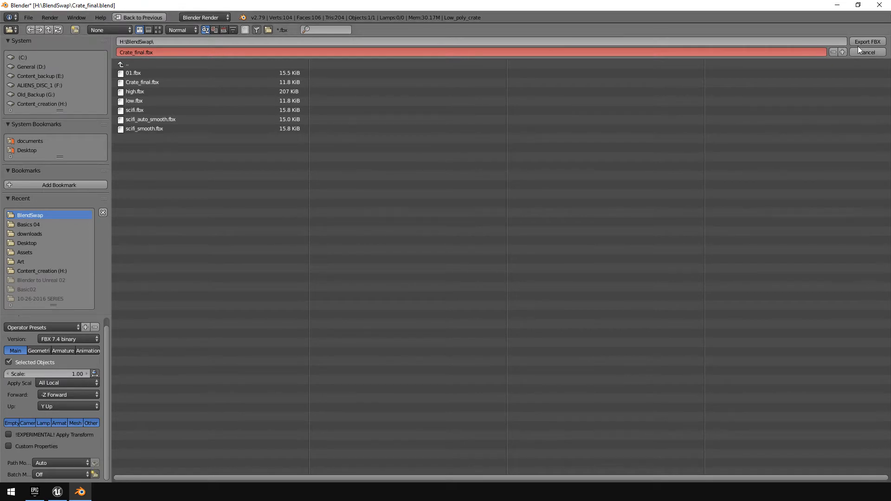
click(866, 52)
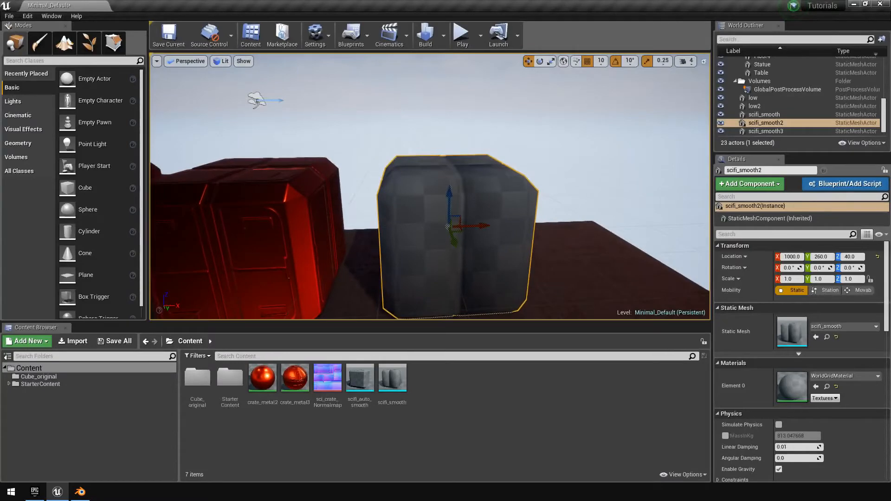
Step: Select the red-textured and grey smooth crates, then open the Content Browser's new-asset menu
click(766, 131)
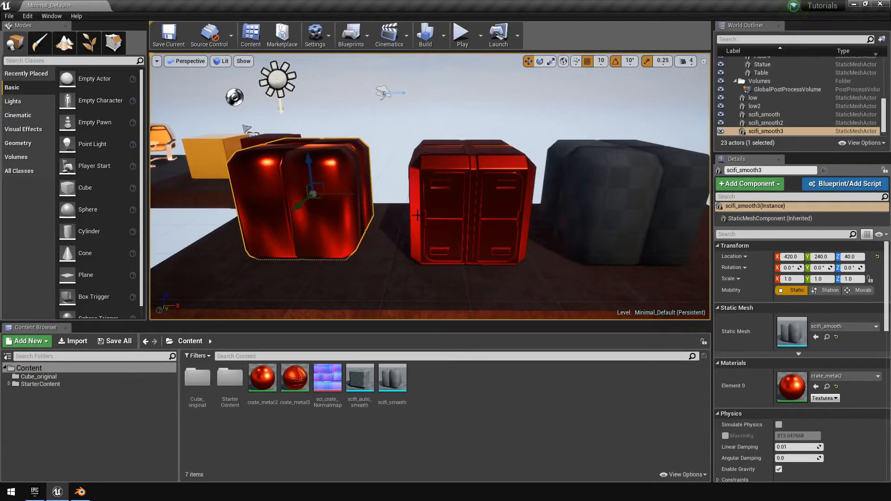
click(464, 199)
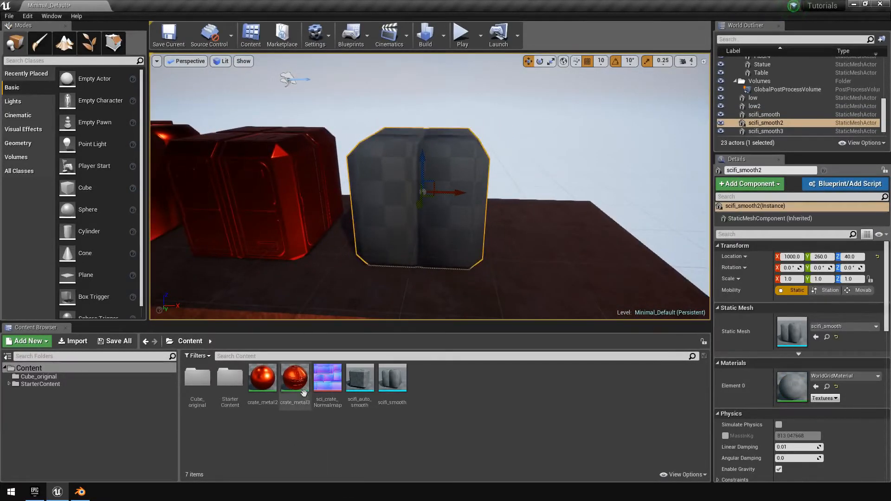
right_click(294, 377)
text(Mask_material)
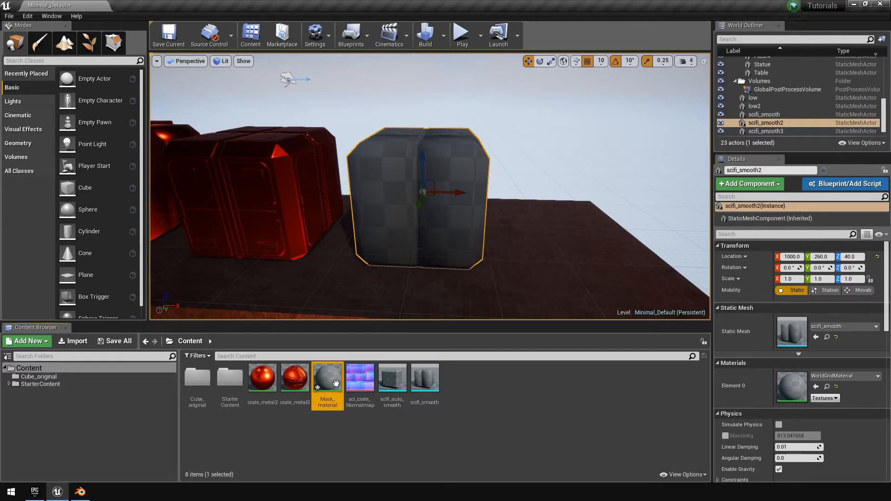
mouse_move(77, 341)
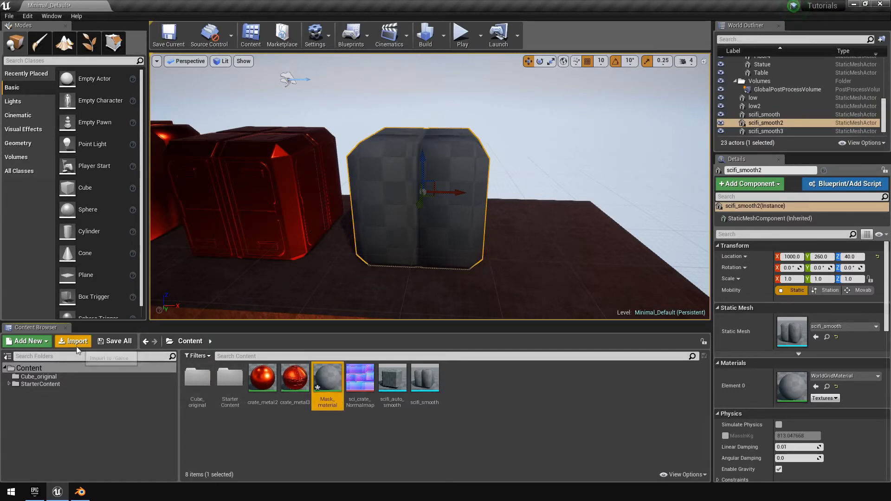
Step: Import the mask image from the BlendSwap folder into the Content folder
click(76, 341)
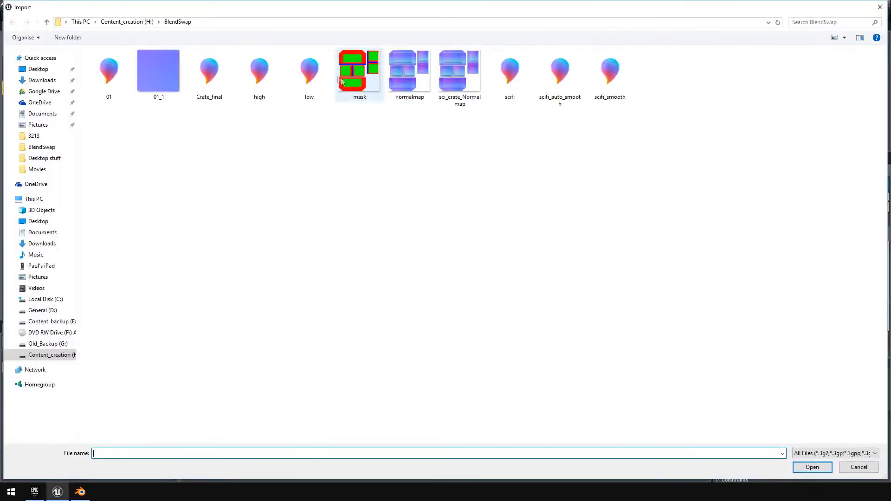
click(359, 69)
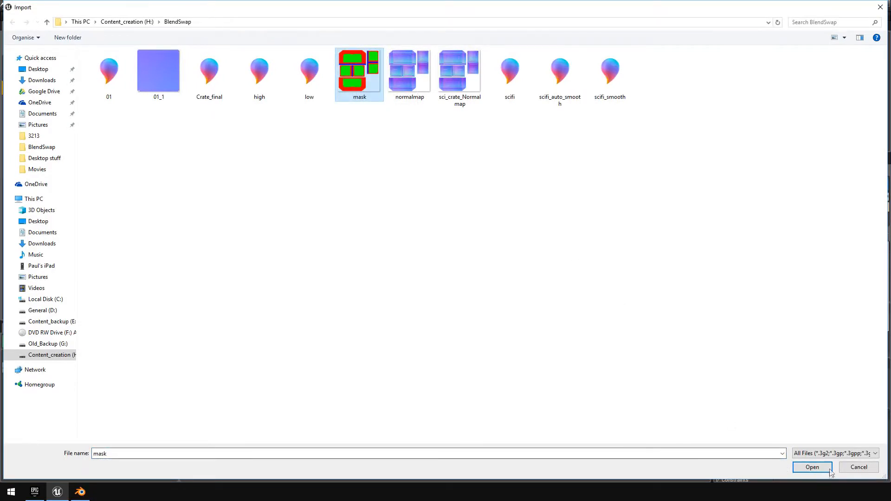
click(812, 467)
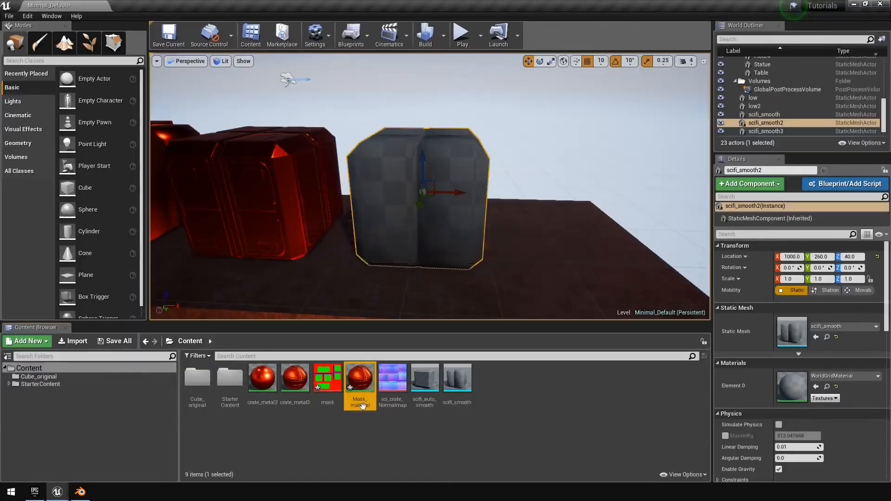
Step: In the maximised Mask_material editor, set colour_1 to cyan and colour_2 to green
double_click(360, 376)
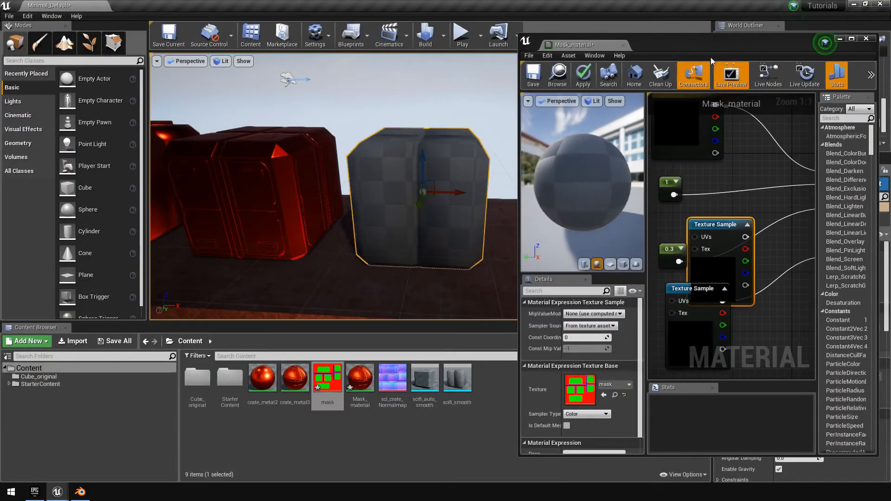
click(852, 39)
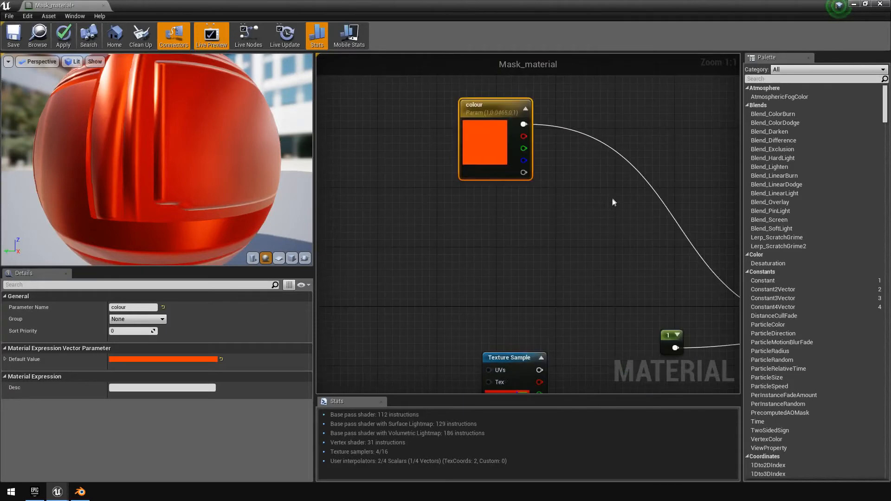
mouse_move(610, 209)
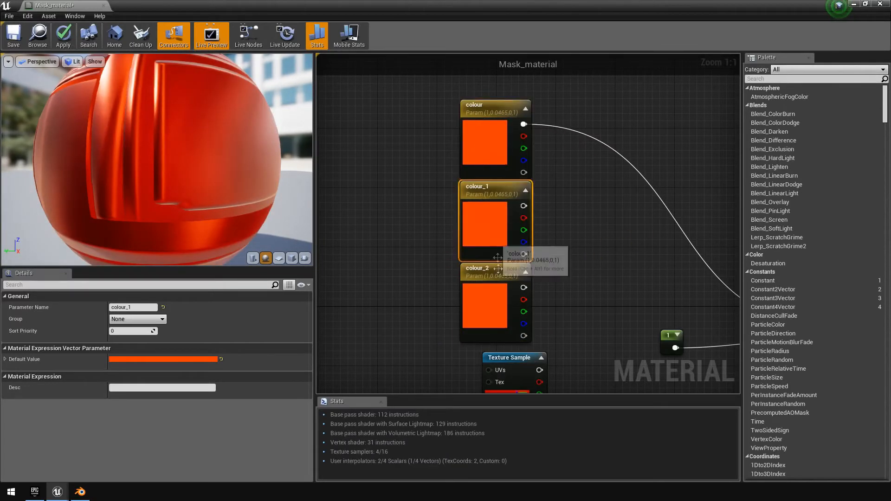
click(484, 307)
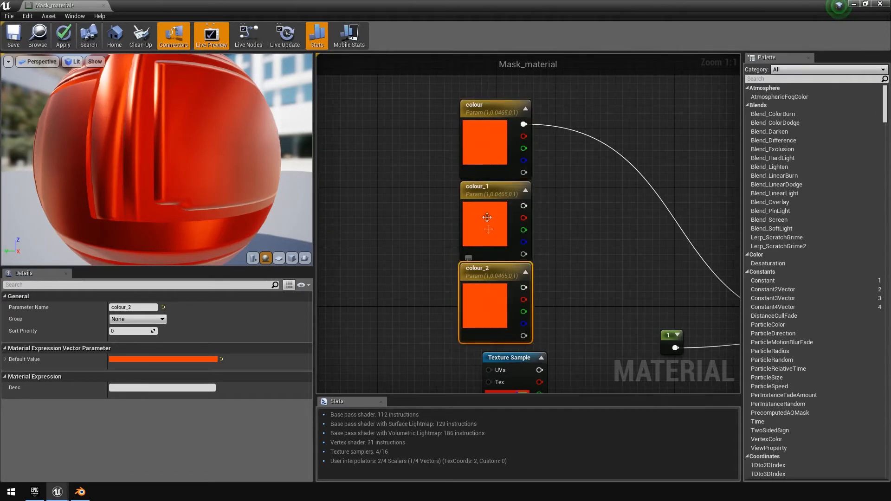
double_click(485, 228)
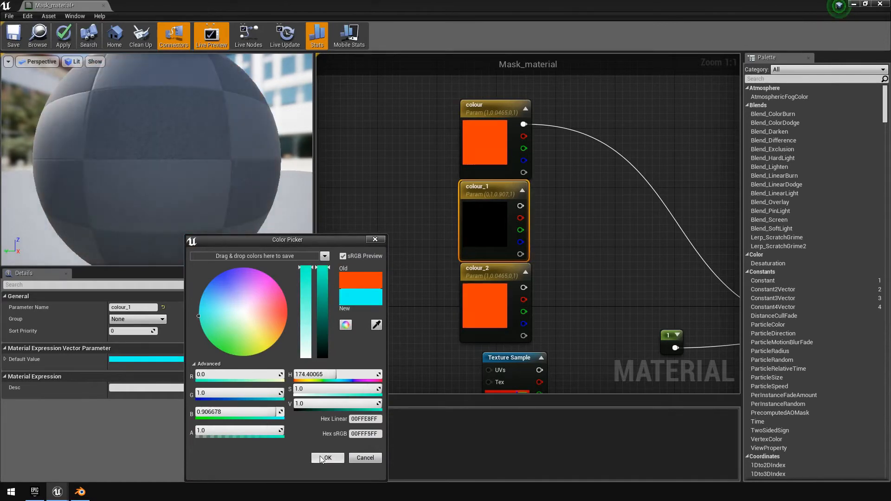
click(326, 458)
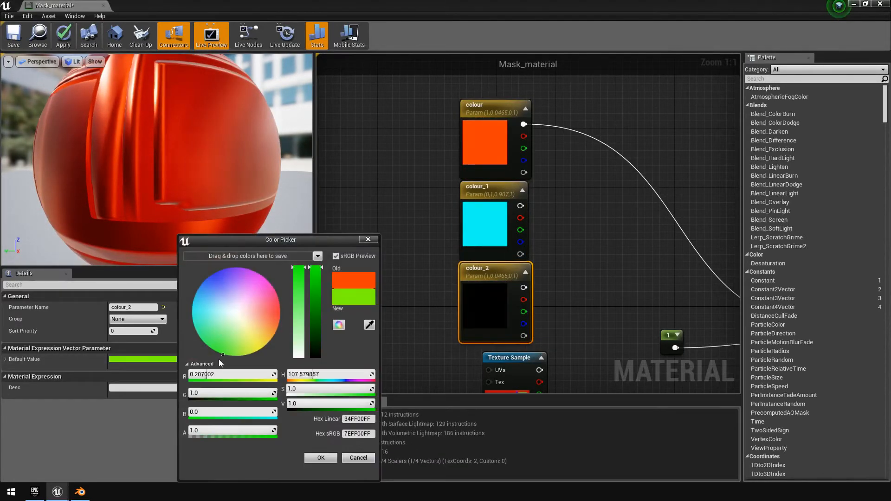
click(320, 458)
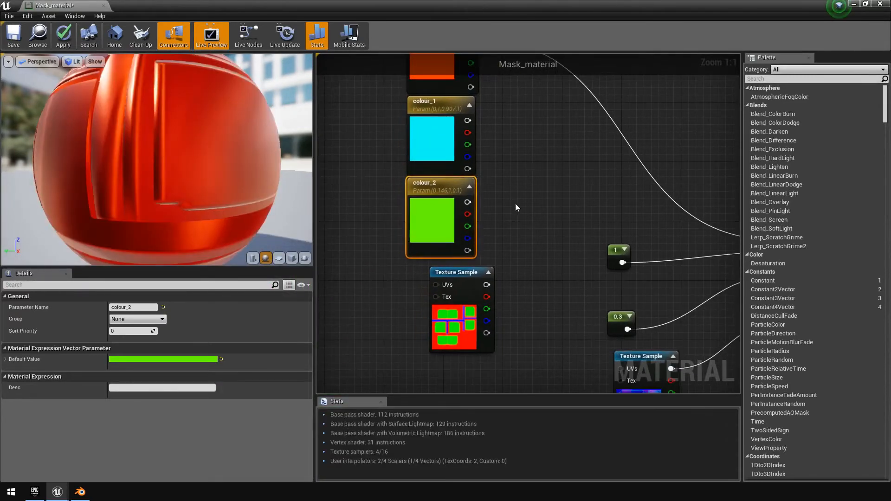
scroll(down, 3)
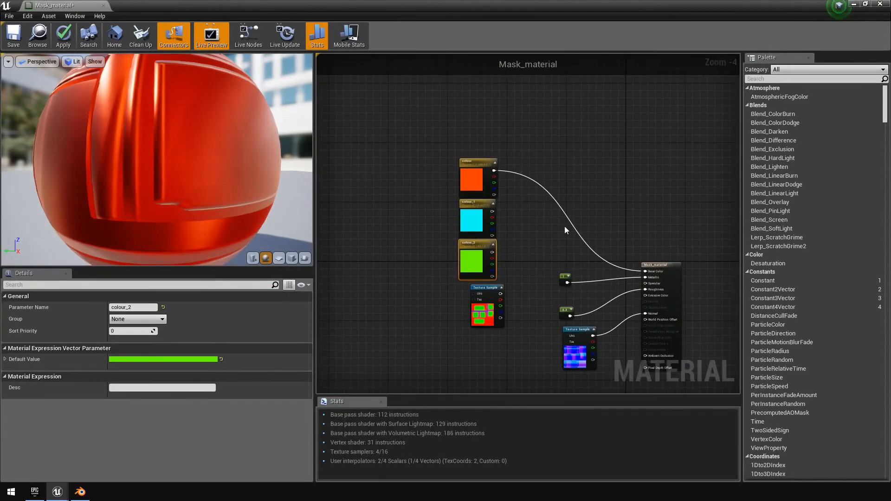
Step: Add a LinearInterpolate node blending colour and colour_1 by mask red into Base Color, then save
right_click(630, 263)
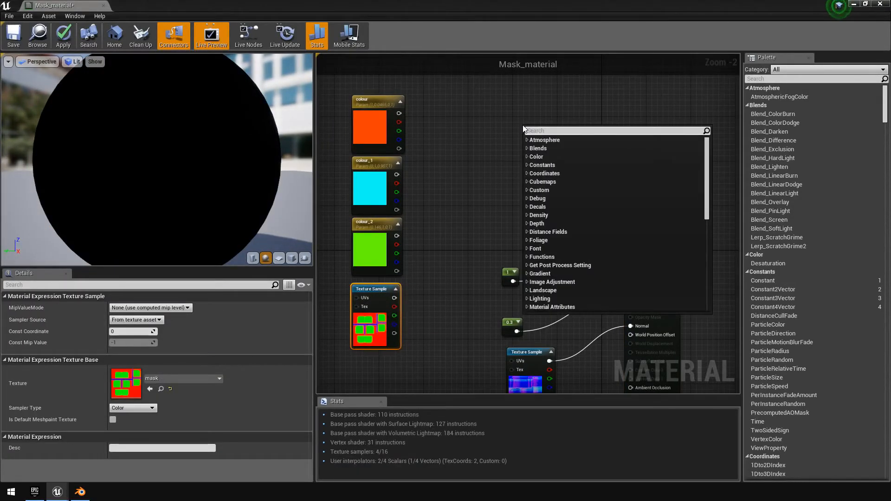
text(lerp)
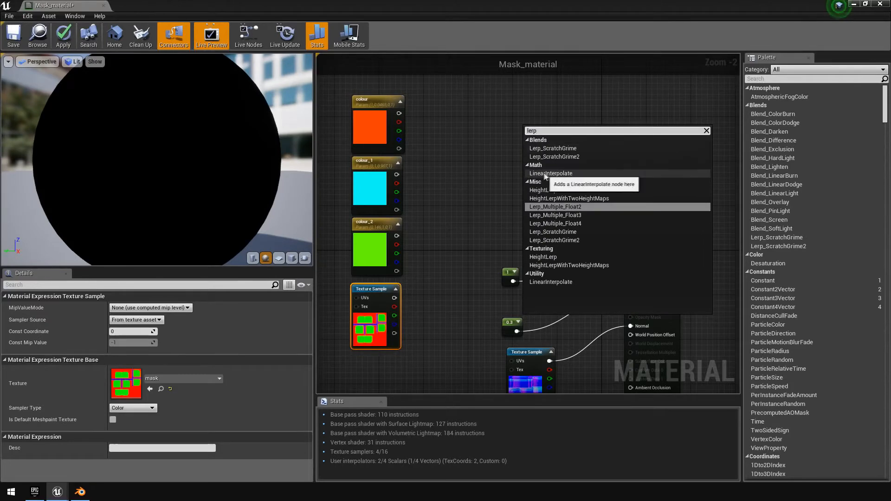
click(550, 173)
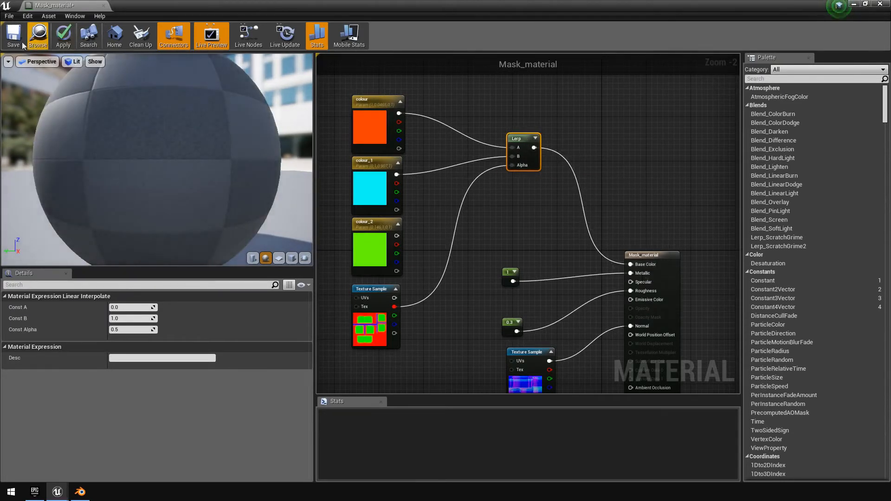
click(63, 35)
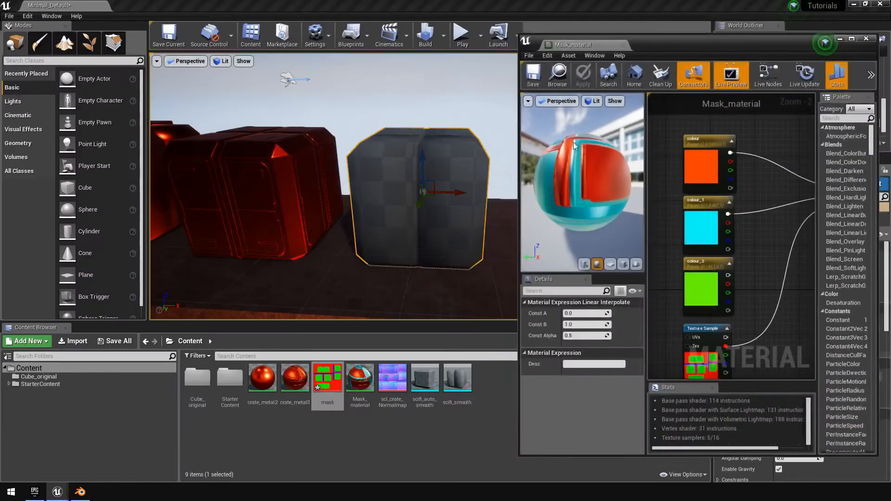
mouse_move(359, 378)
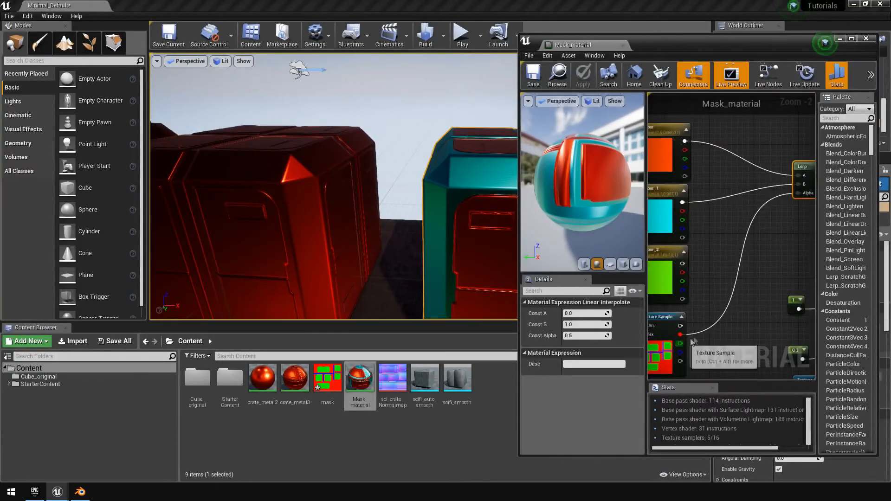
mouse_move(676, 142)
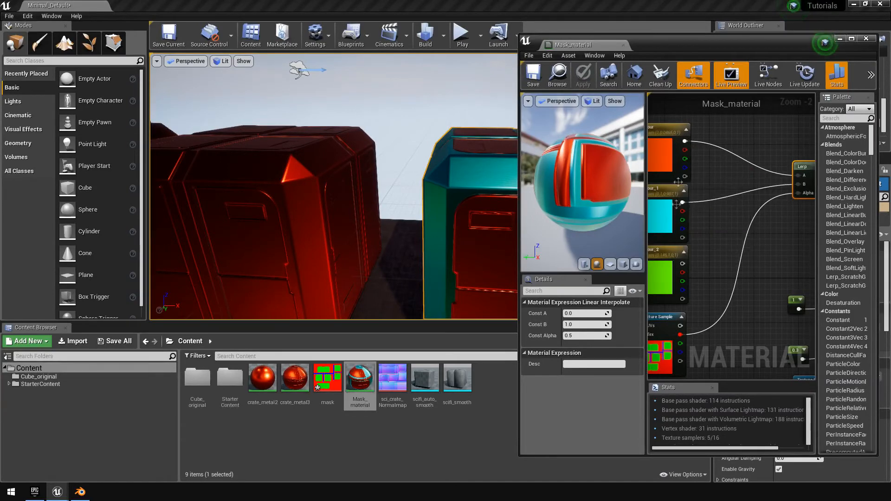
mouse_move(673, 331)
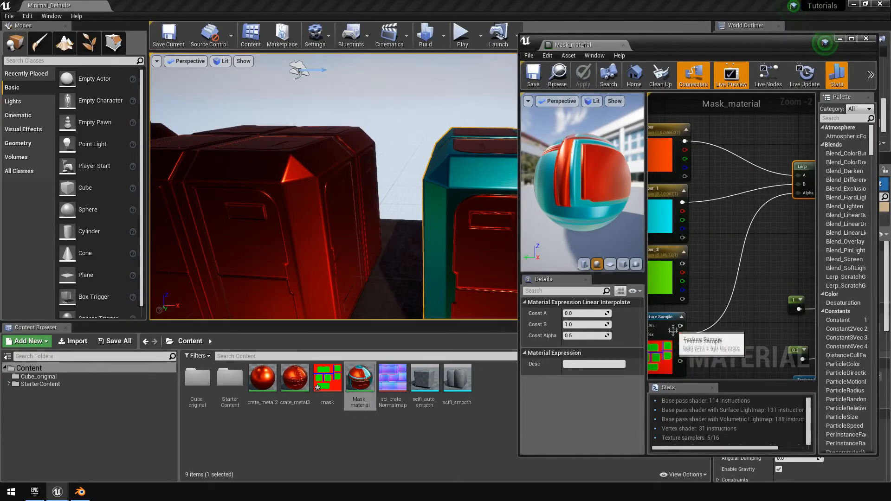
Step: Compare magenta against cyan for colour_1, keep cyan, and set colour to blue
click(665, 193)
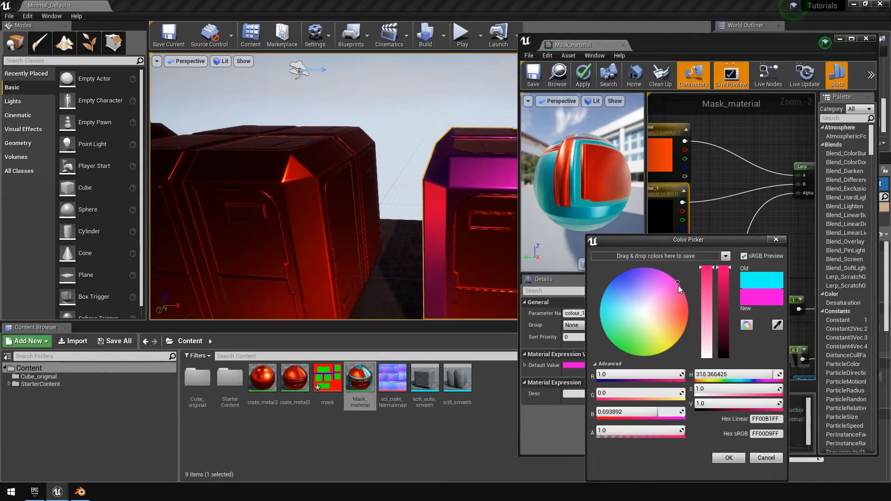
click(600, 317)
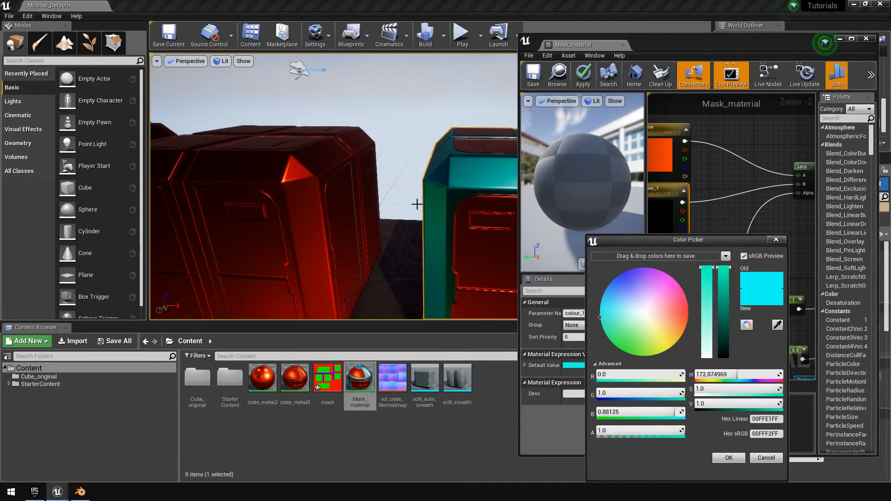
click(676, 287)
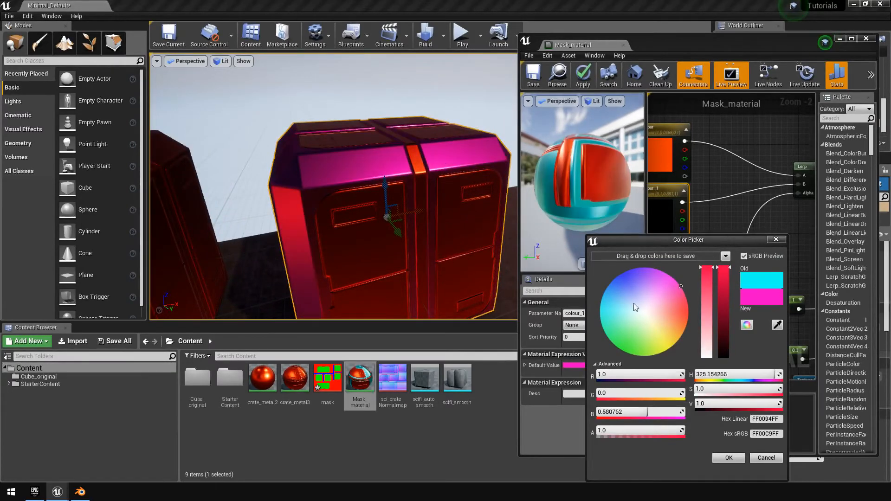
click(601, 314)
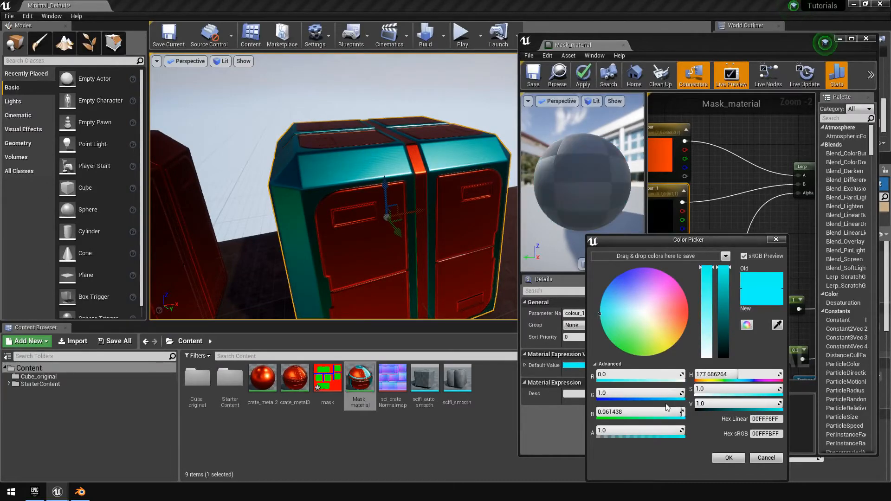
click(729, 458)
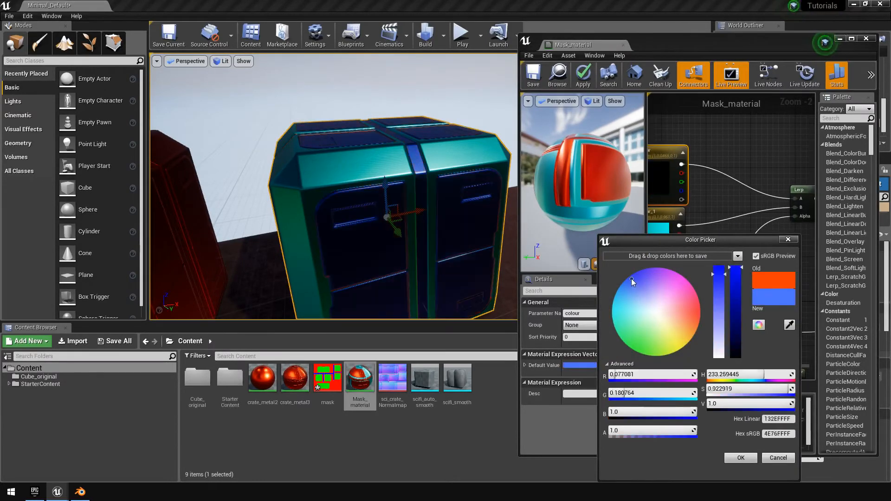
click(740, 458)
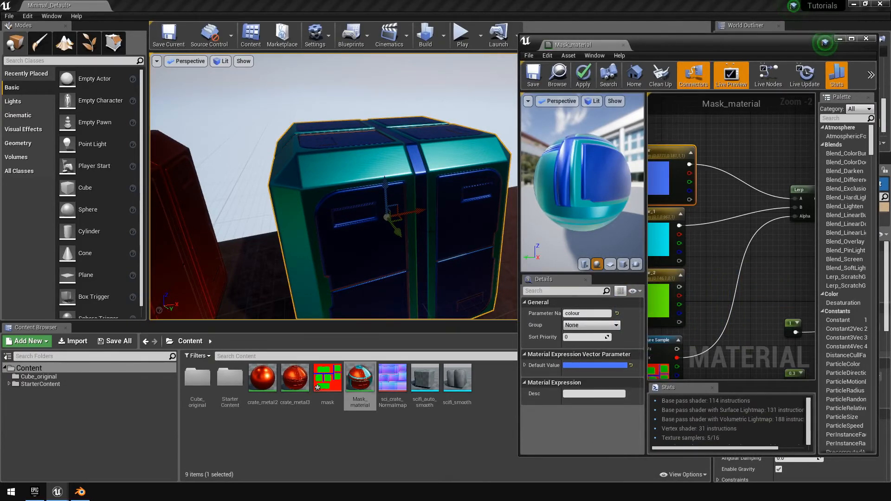
click(853, 38)
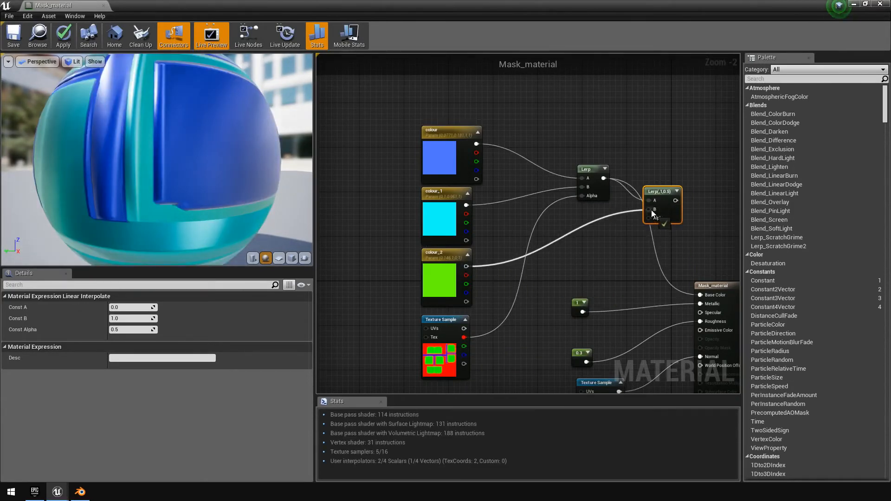
mouse_move(463, 355)
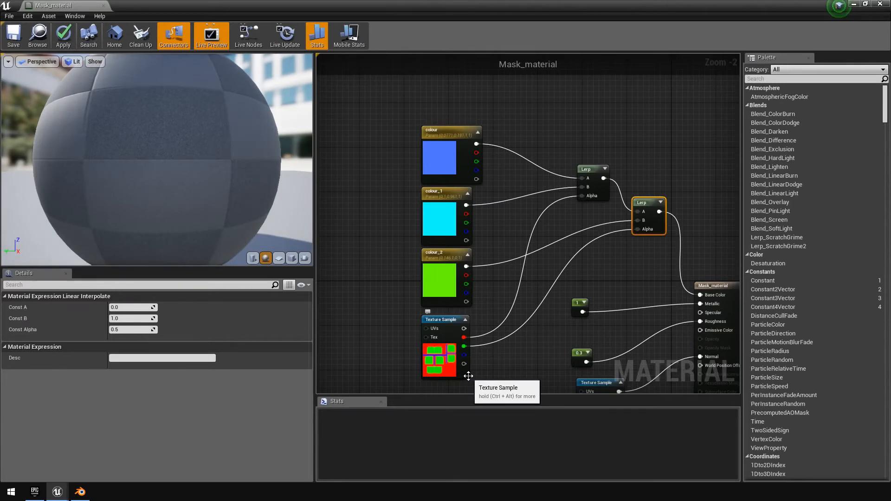
Step: Apply the second Lerp blending colour_2 by the mask's green channel
click(63, 35)
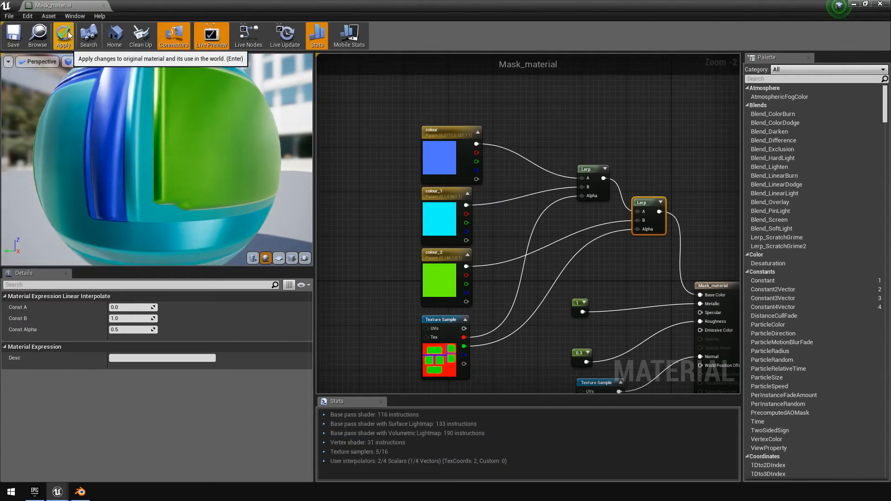
click(63, 35)
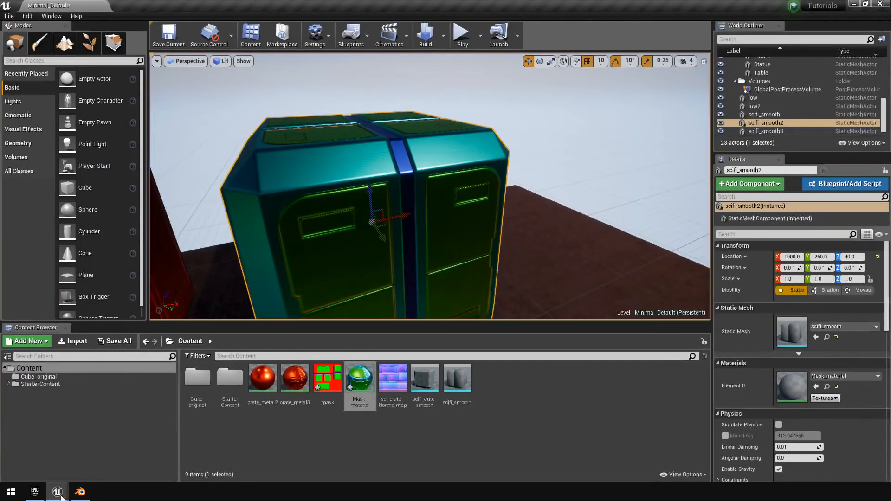
Step: Reopen Mask_material and re-pick colour as magenta, colour_1 blue, colour_2 red
double_click(360, 377)
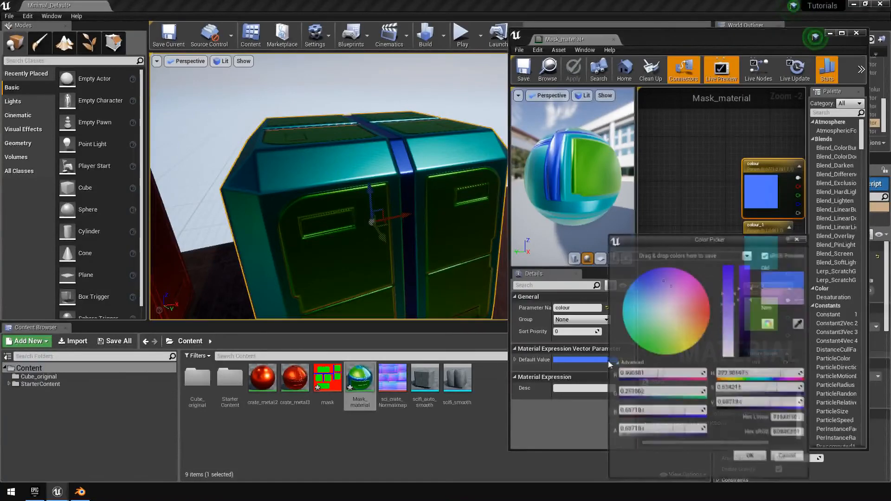
click(710, 276)
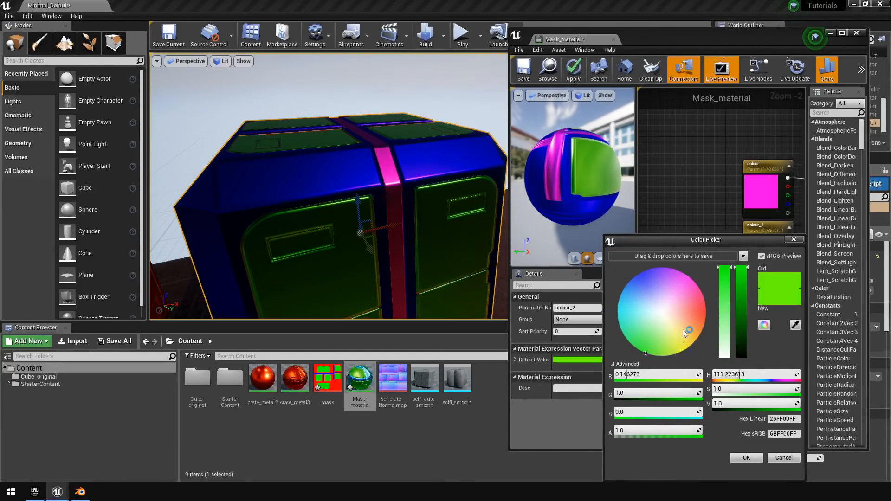
click(746, 458)
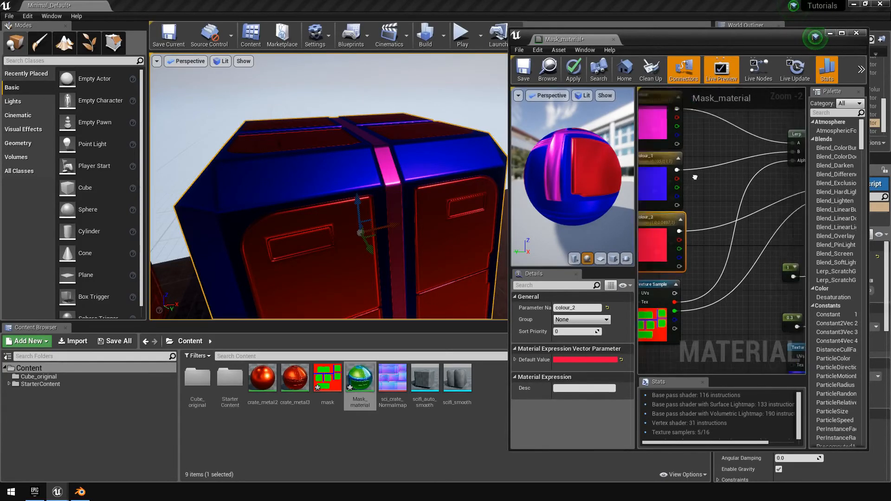
scroll(down, 3)
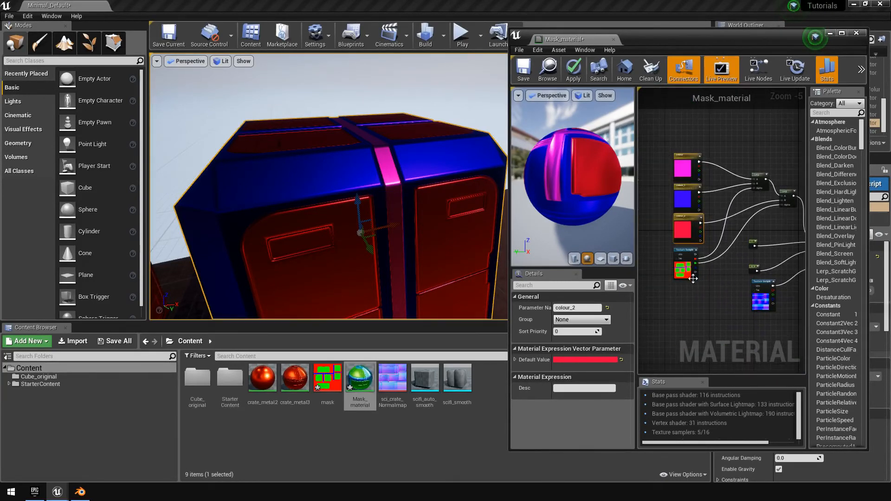
scroll(up, 3)
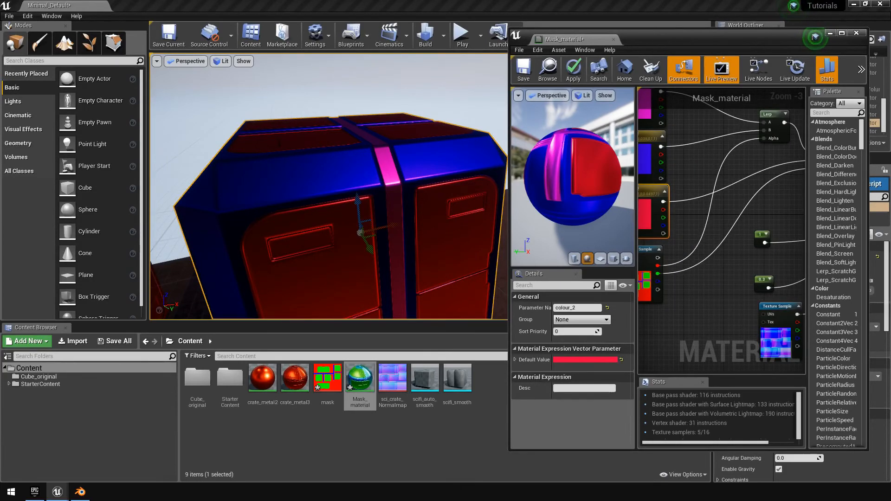
mouse_move(742, 297)
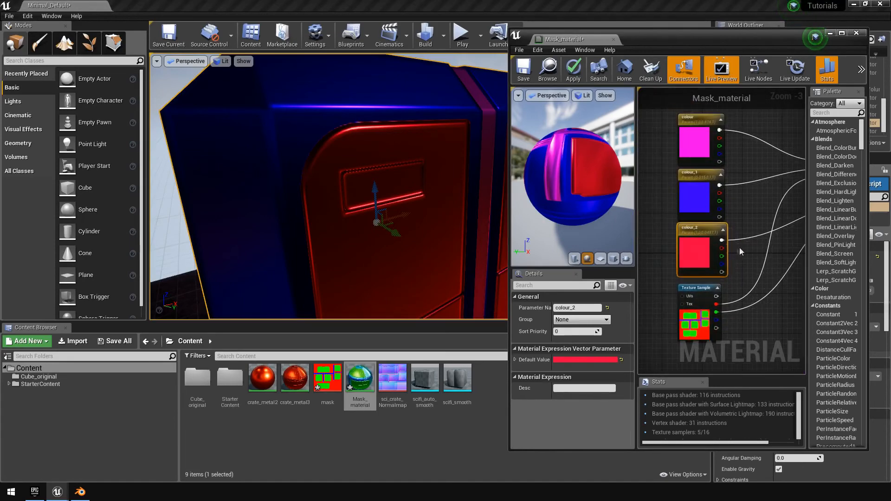
Step: Set the colour_1 node's Default Value to cyan in the Color Picker
click(702, 190)
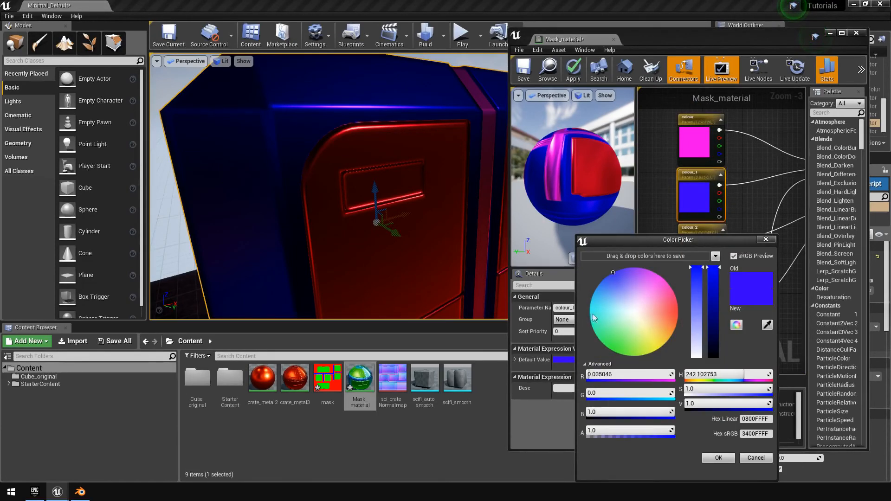
click(590, 309)
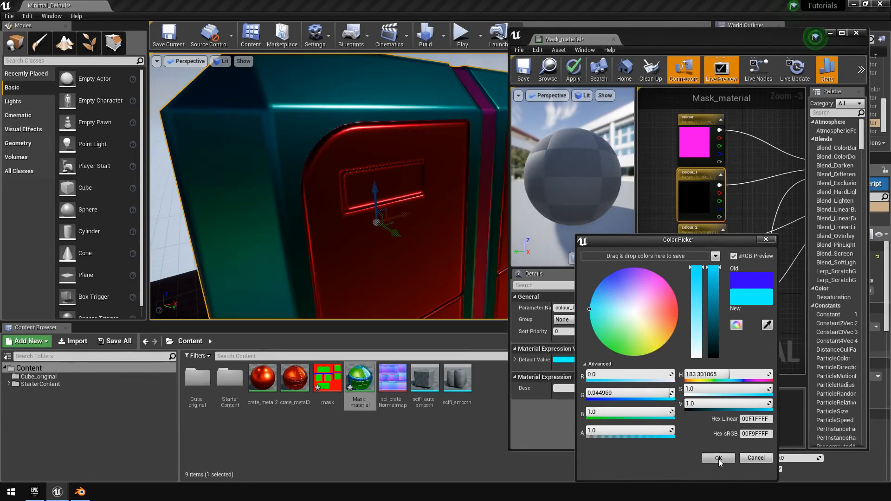
click(718, 459)
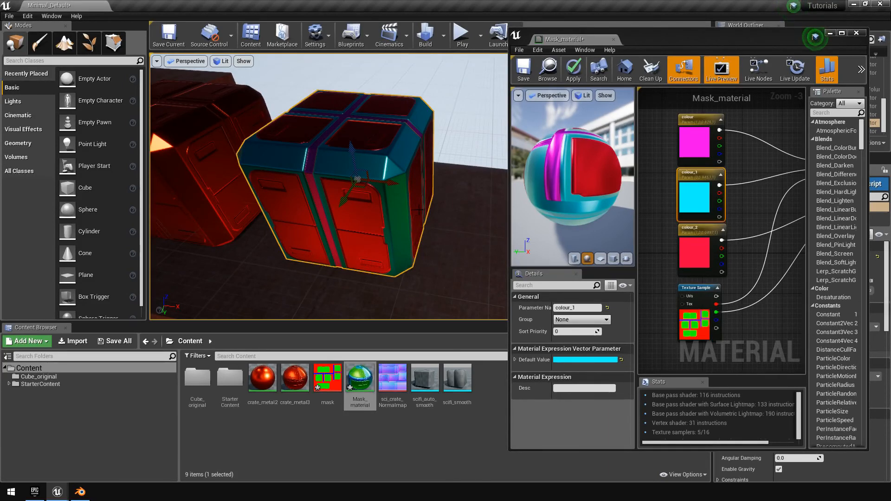
mouse_move(436, 154)
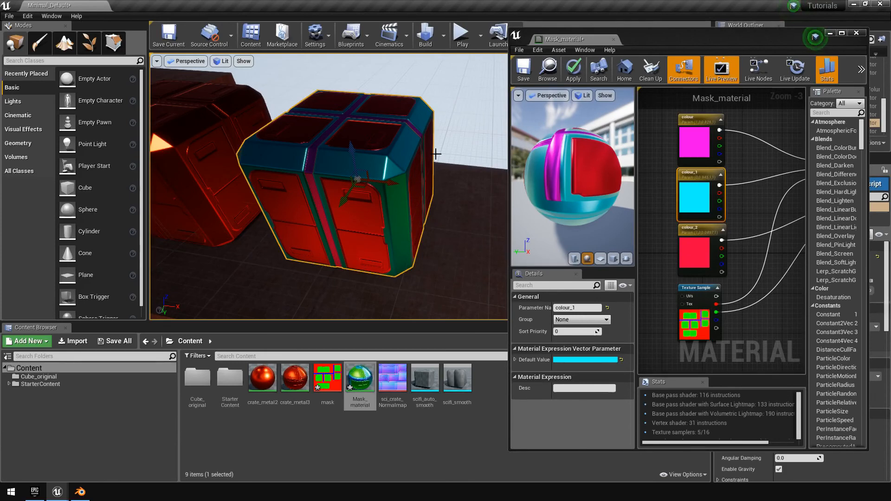